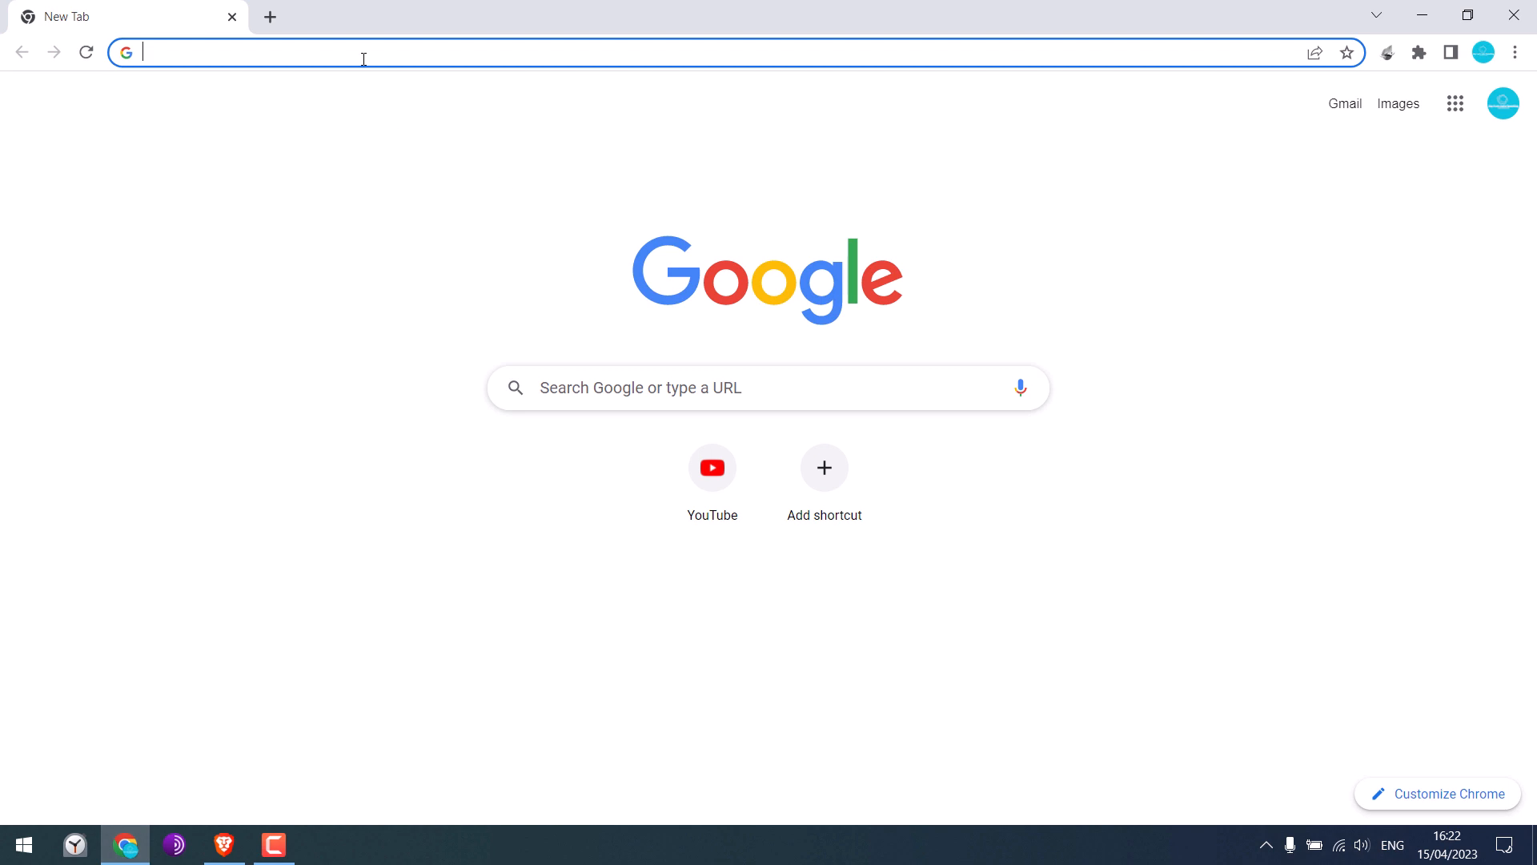
pyautogui.write('https://sexetc.org/')
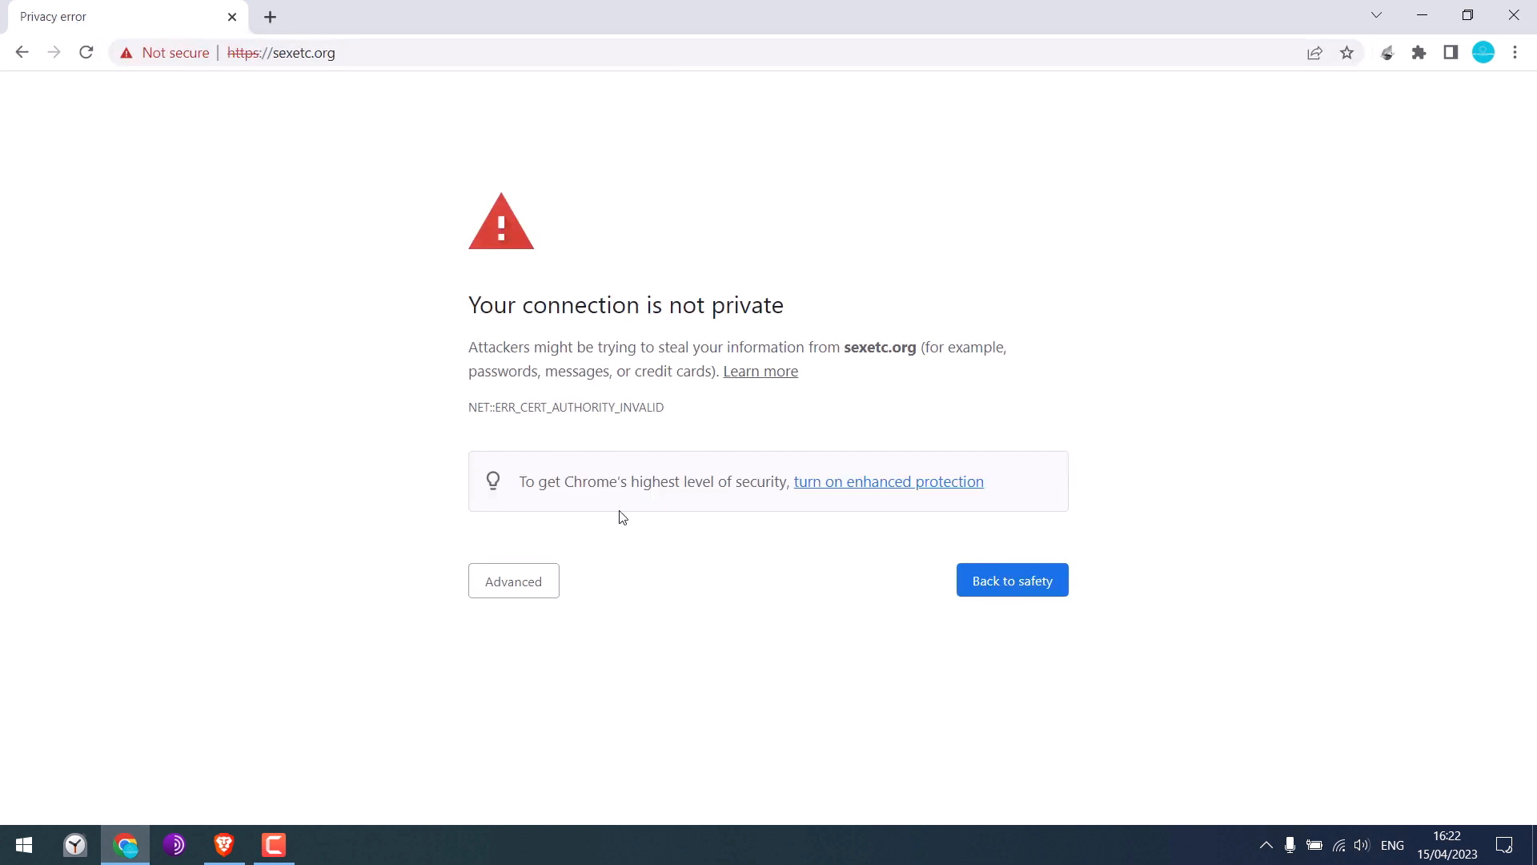
pyautogui.click(512, 579)
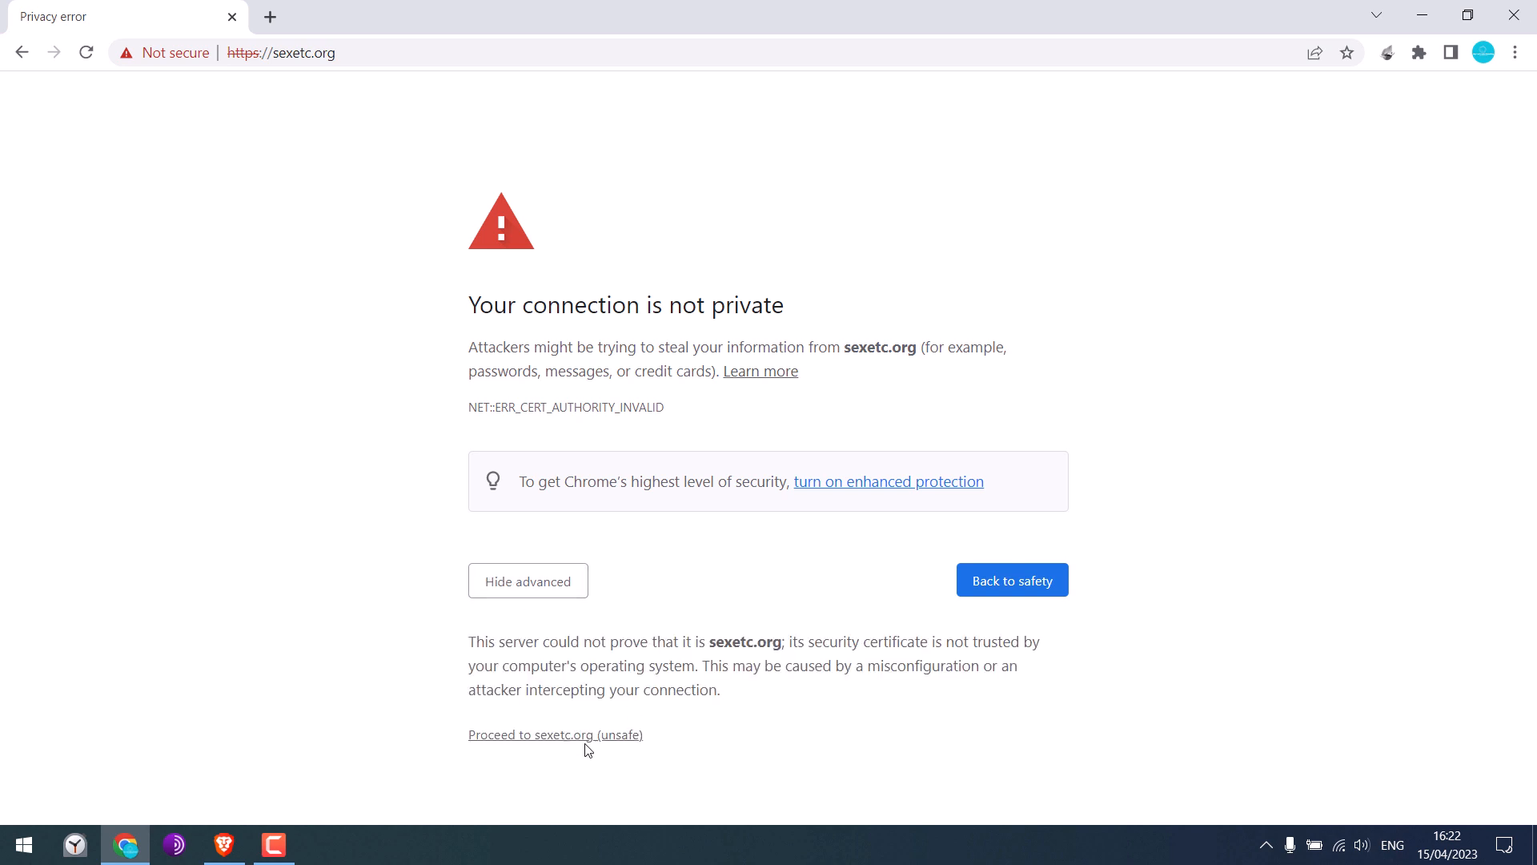
pyautogui.click(556, 735)
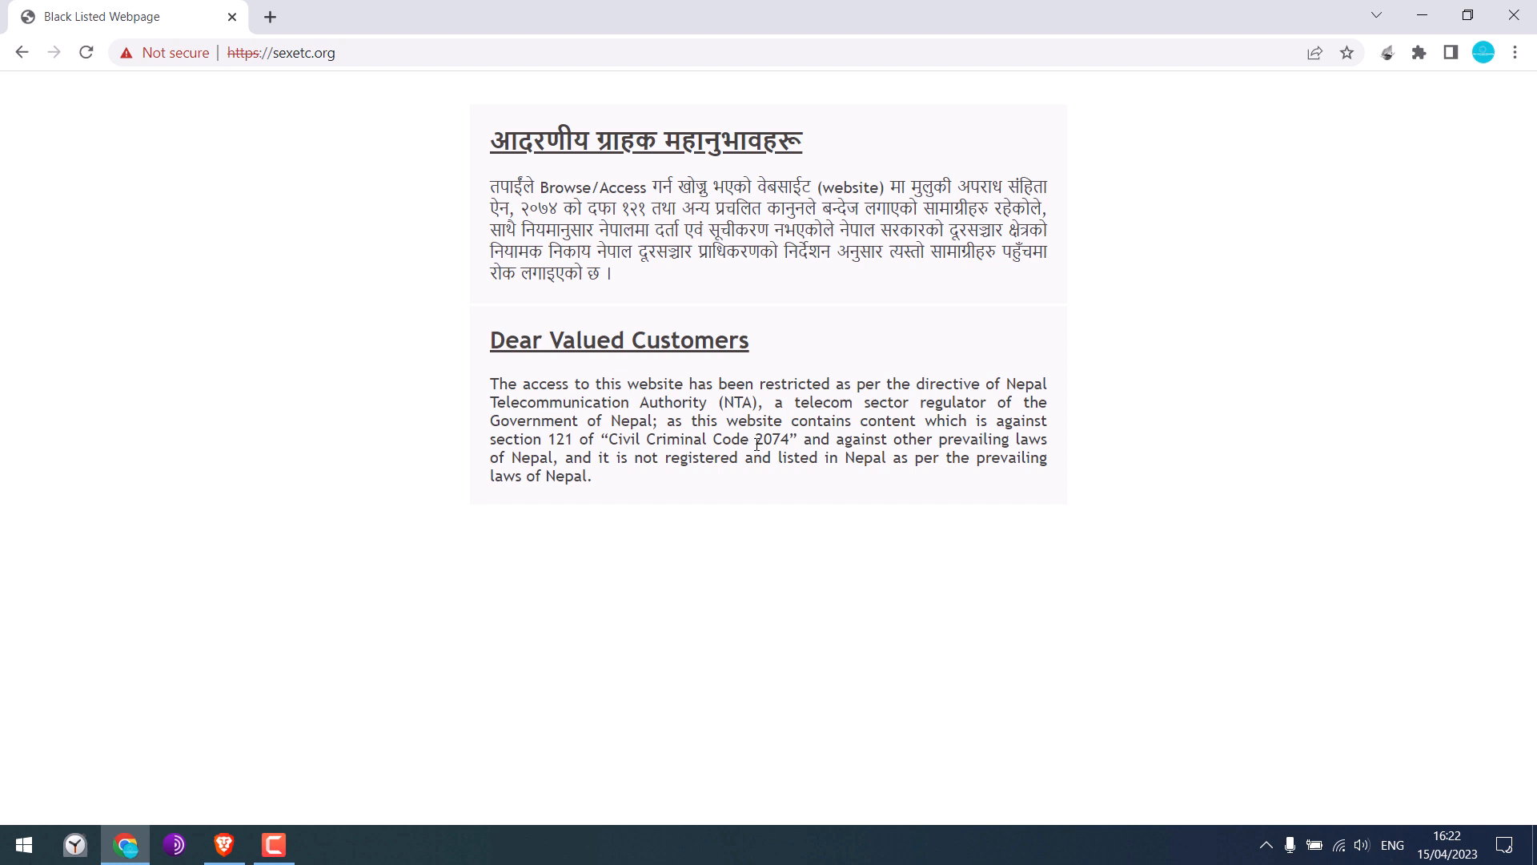
pyautogui.moveTo(691, 683)
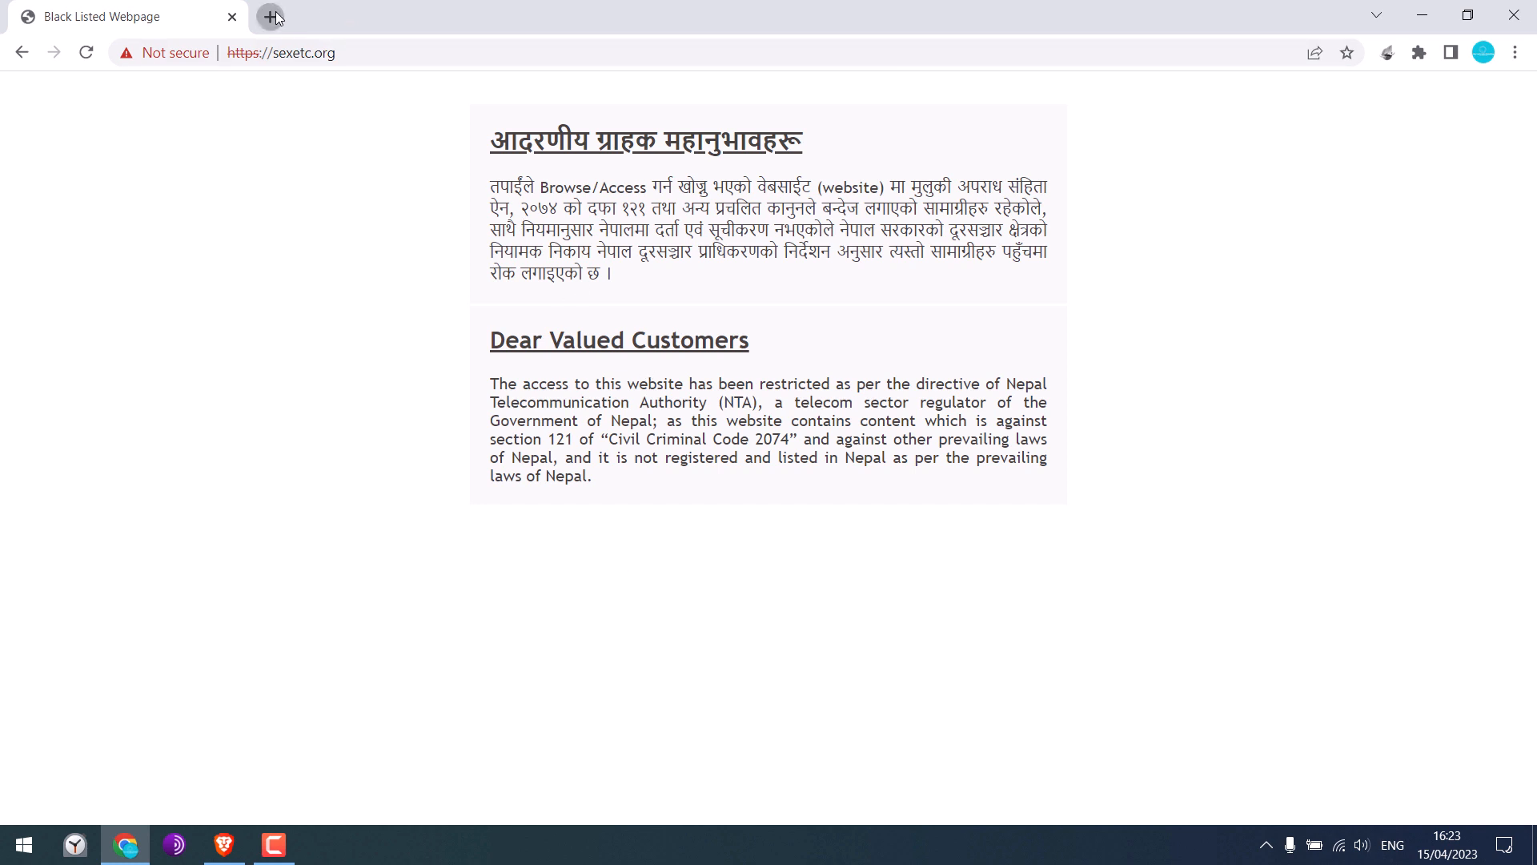
# Search Google for 'google translate', open it, and switch to the Websites translation mode.
pyautogui.write('google t')
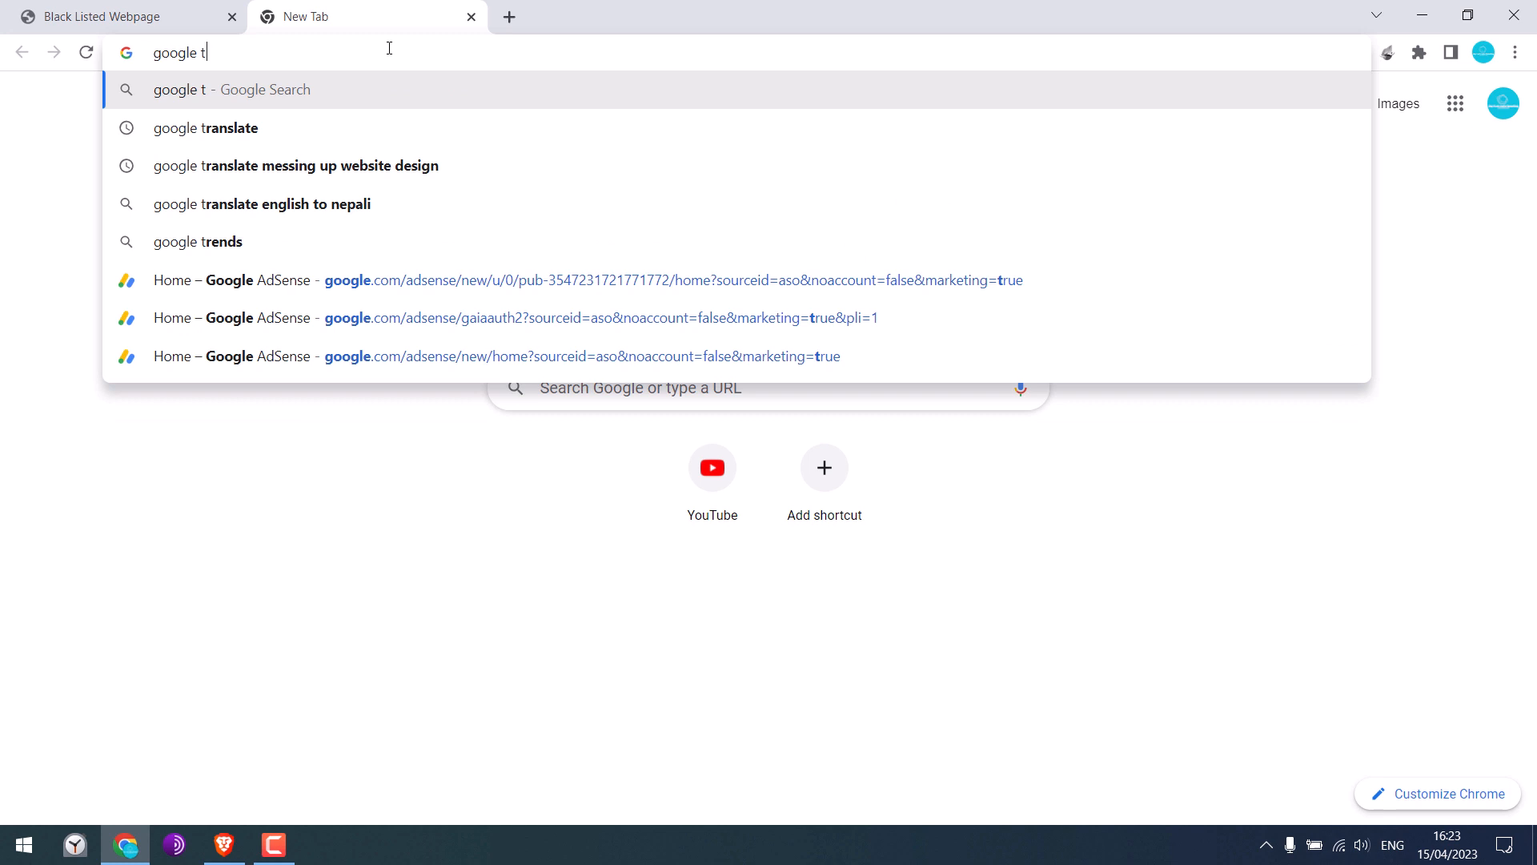
pyautogui.click(205, 128)
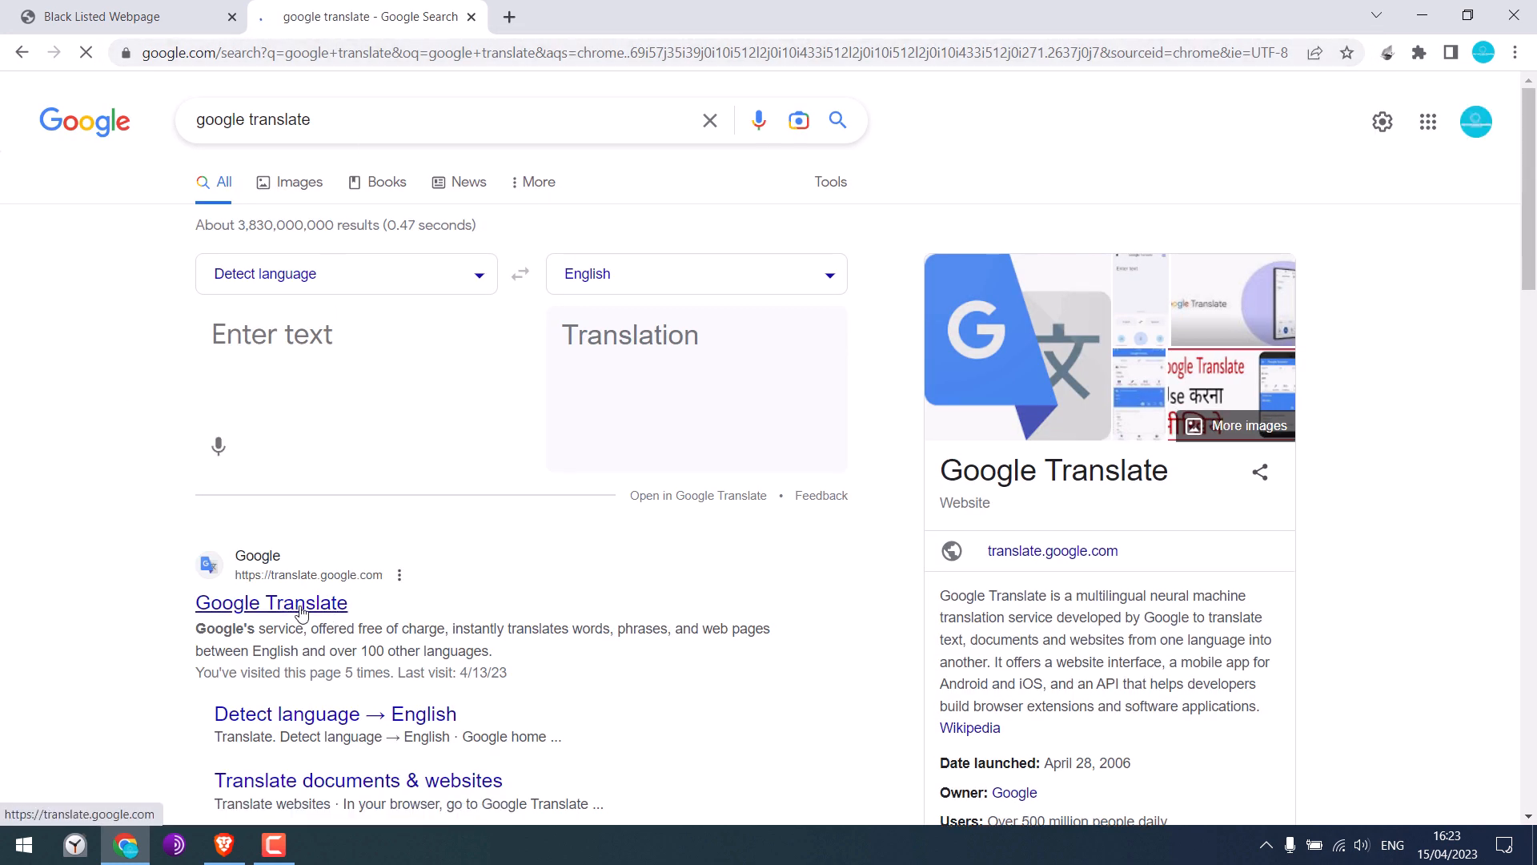
pyautogui.click(272, 602)
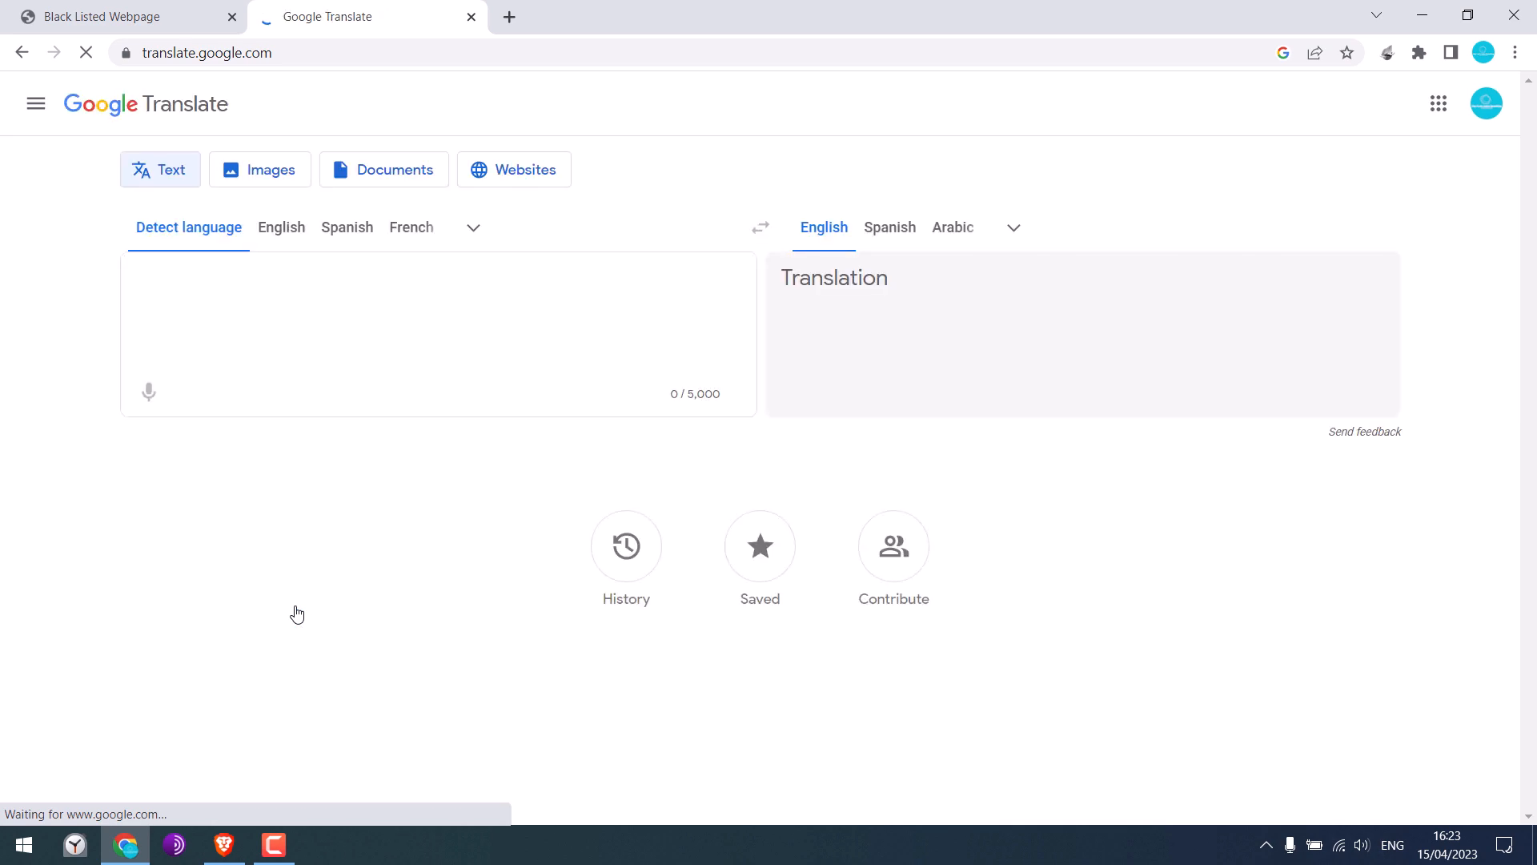
pyautogui.click(514, 170)
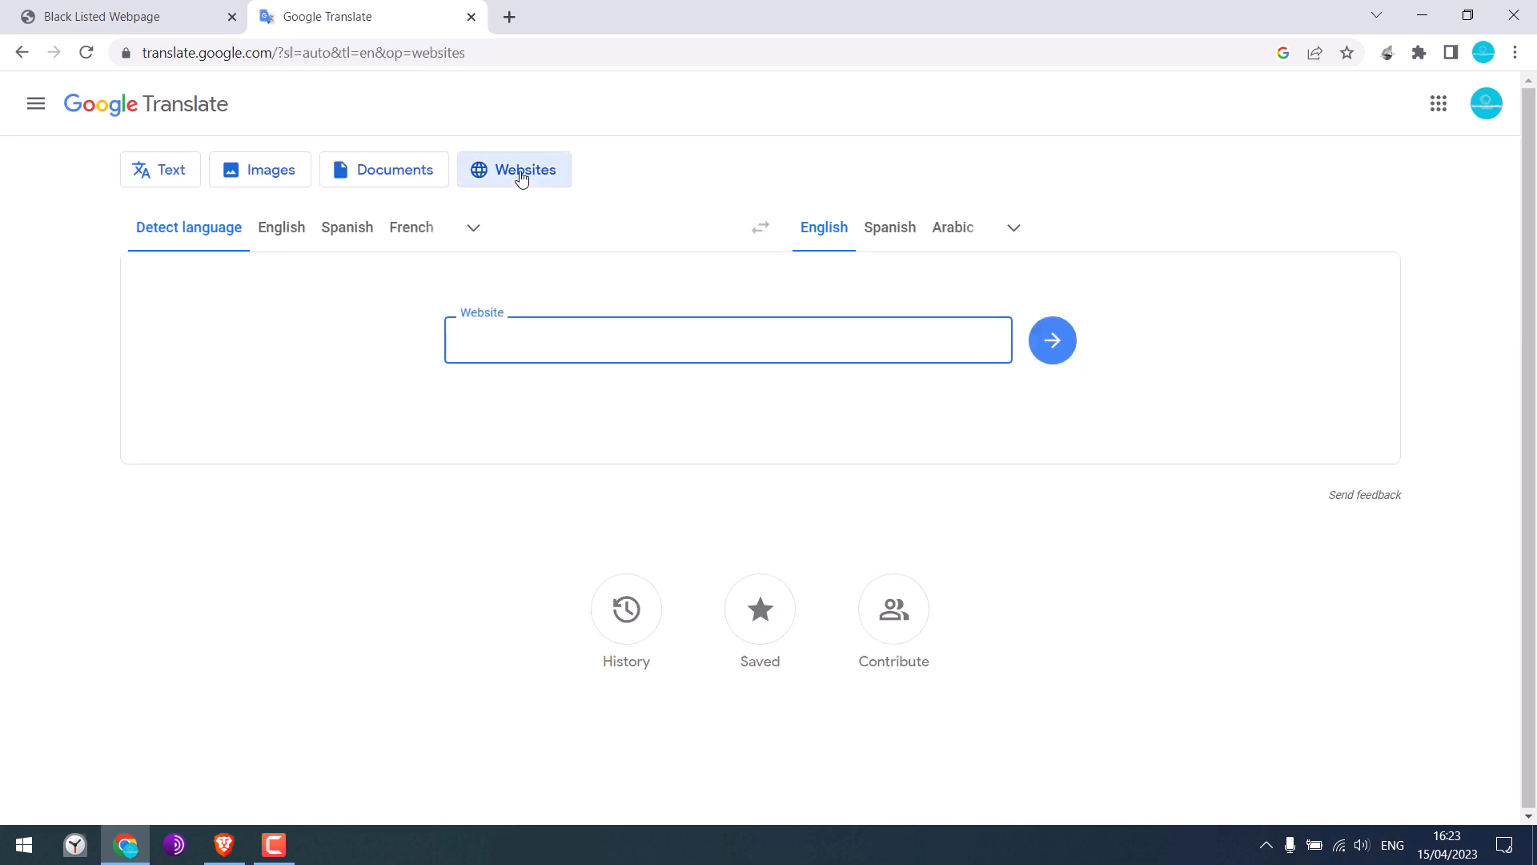
pyautogui.rightClick(279, 52)
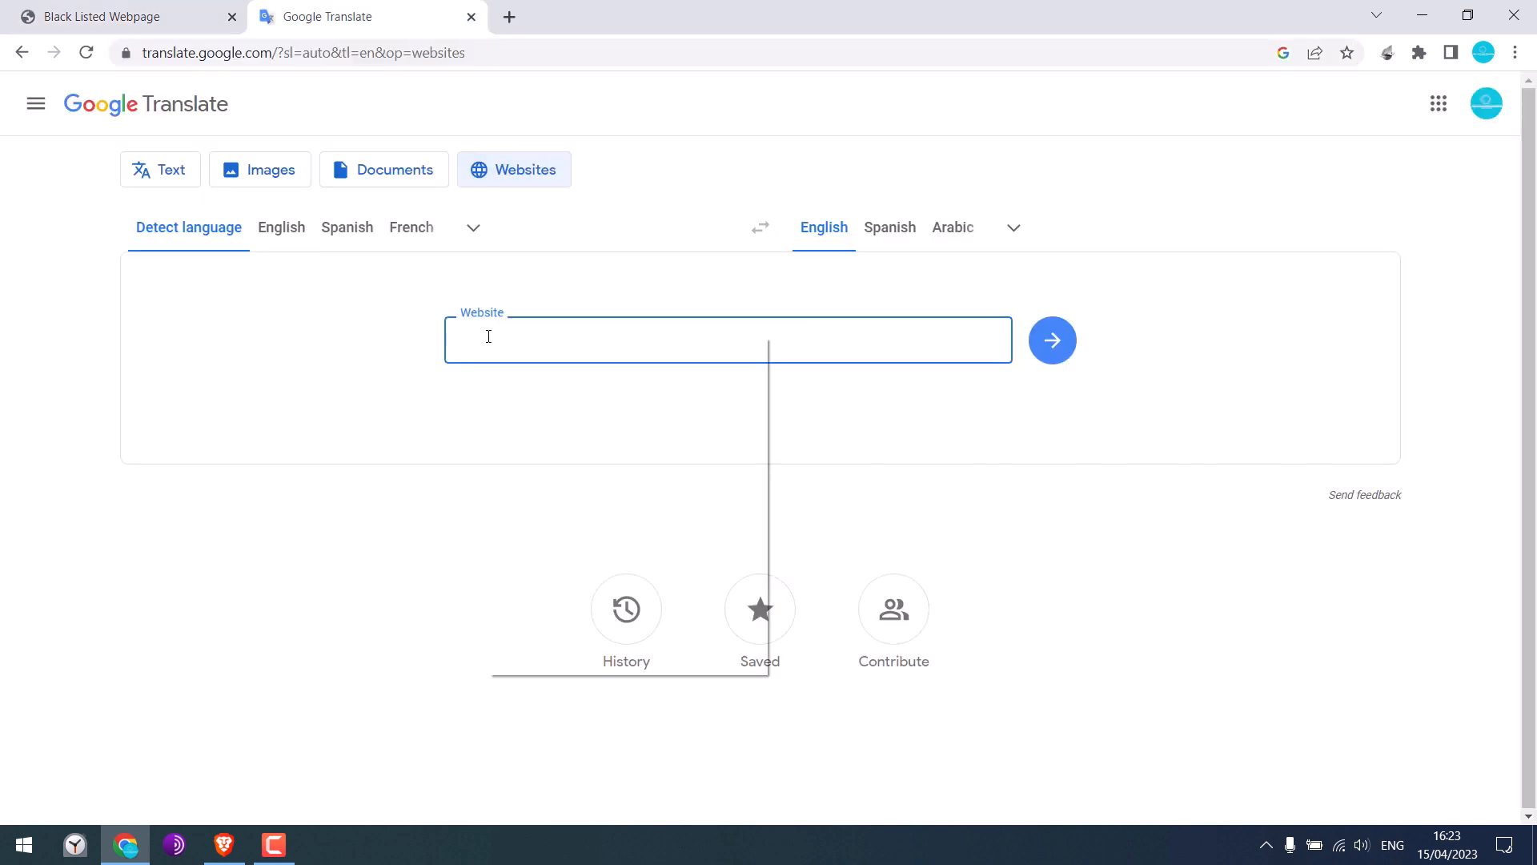
pyautogui.write('https://sexetc.org/')
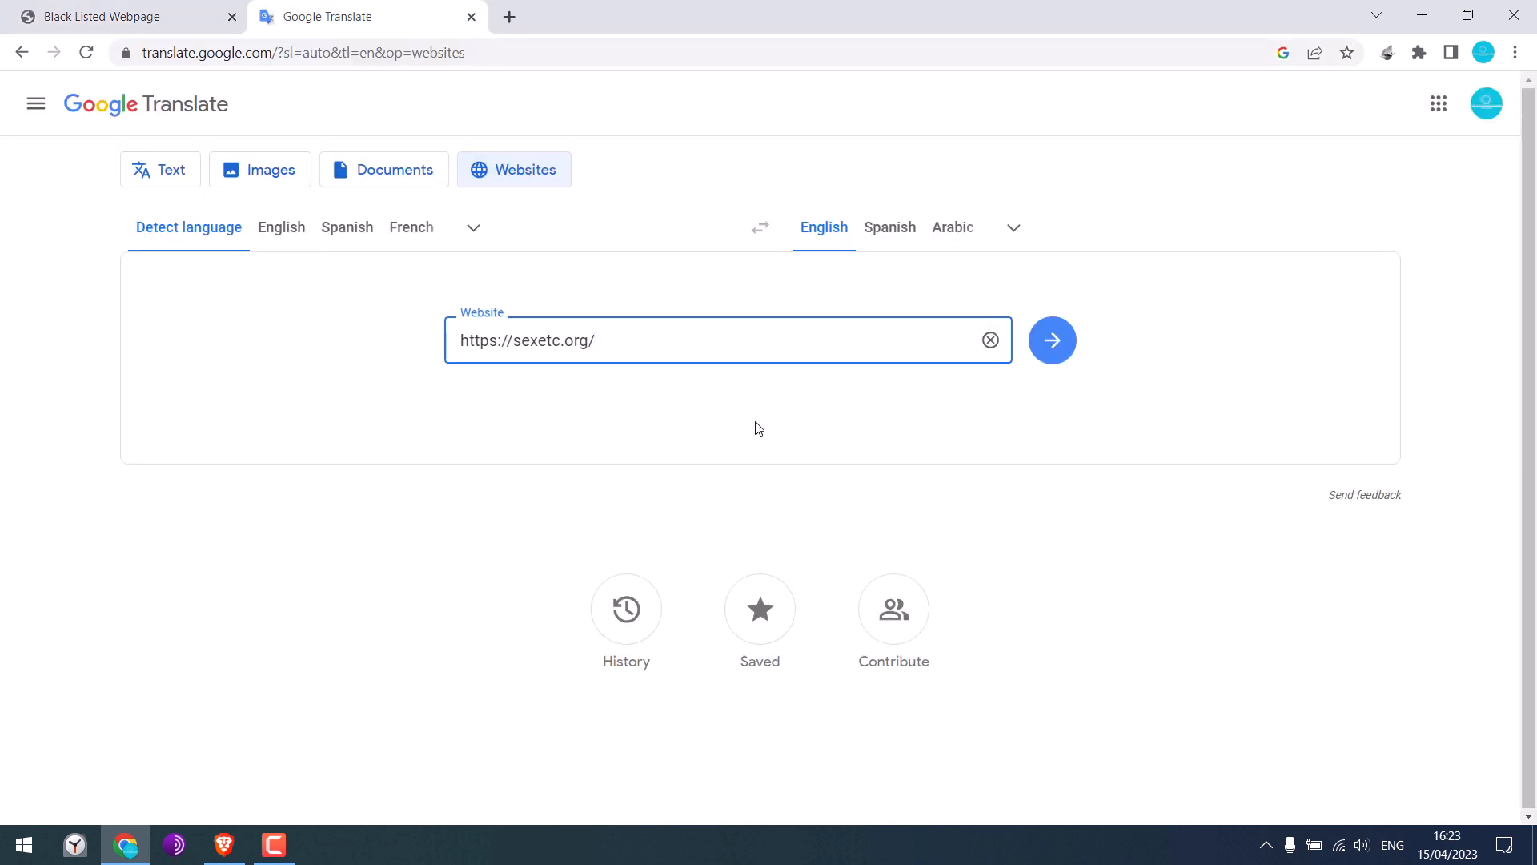
pyautogui.click(1050, 339)
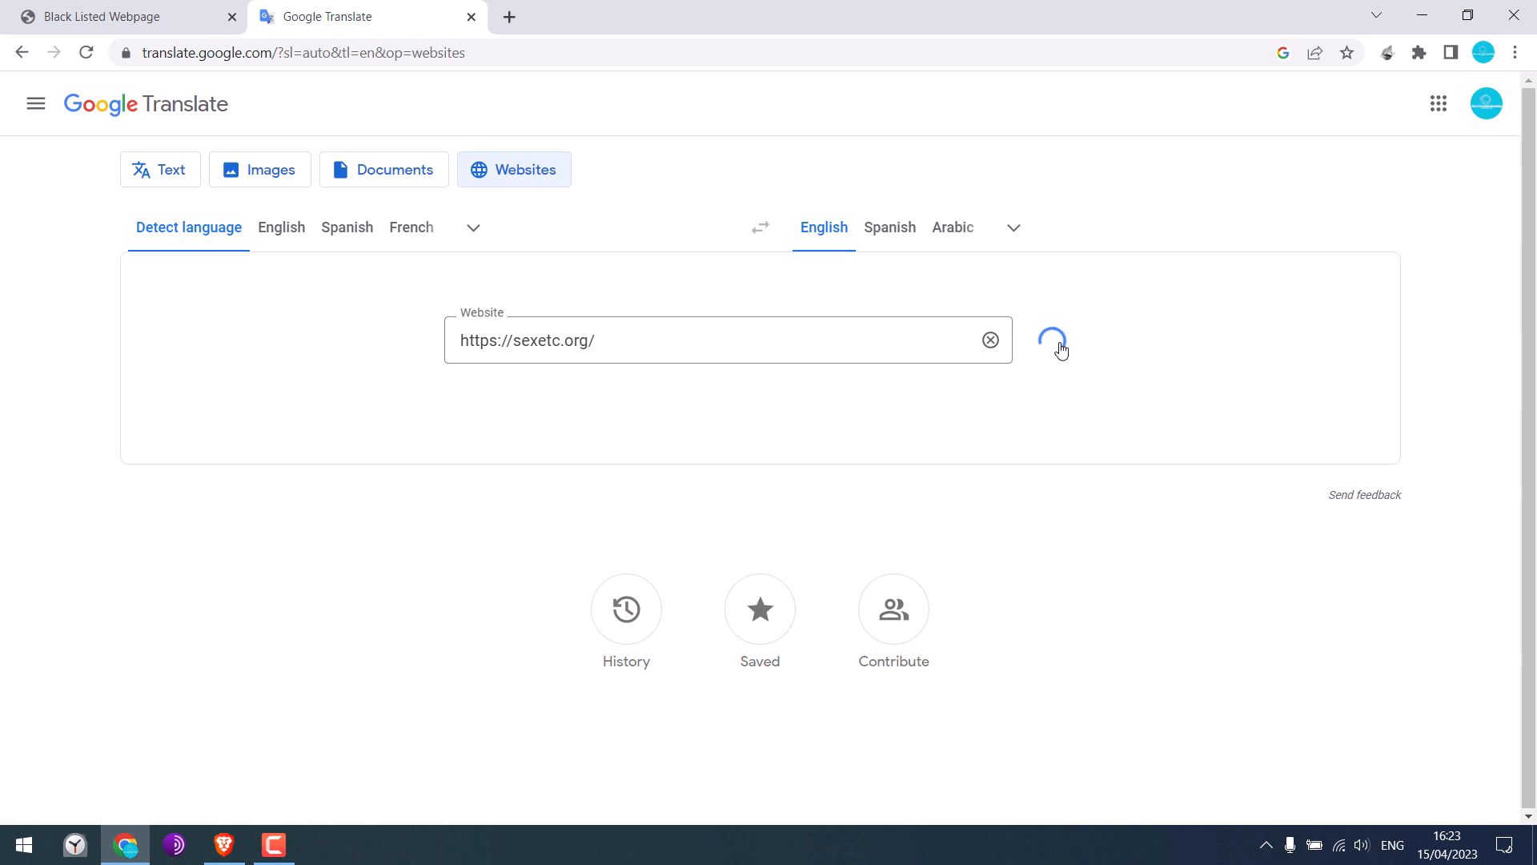
pyautogui.click(1053, 339)
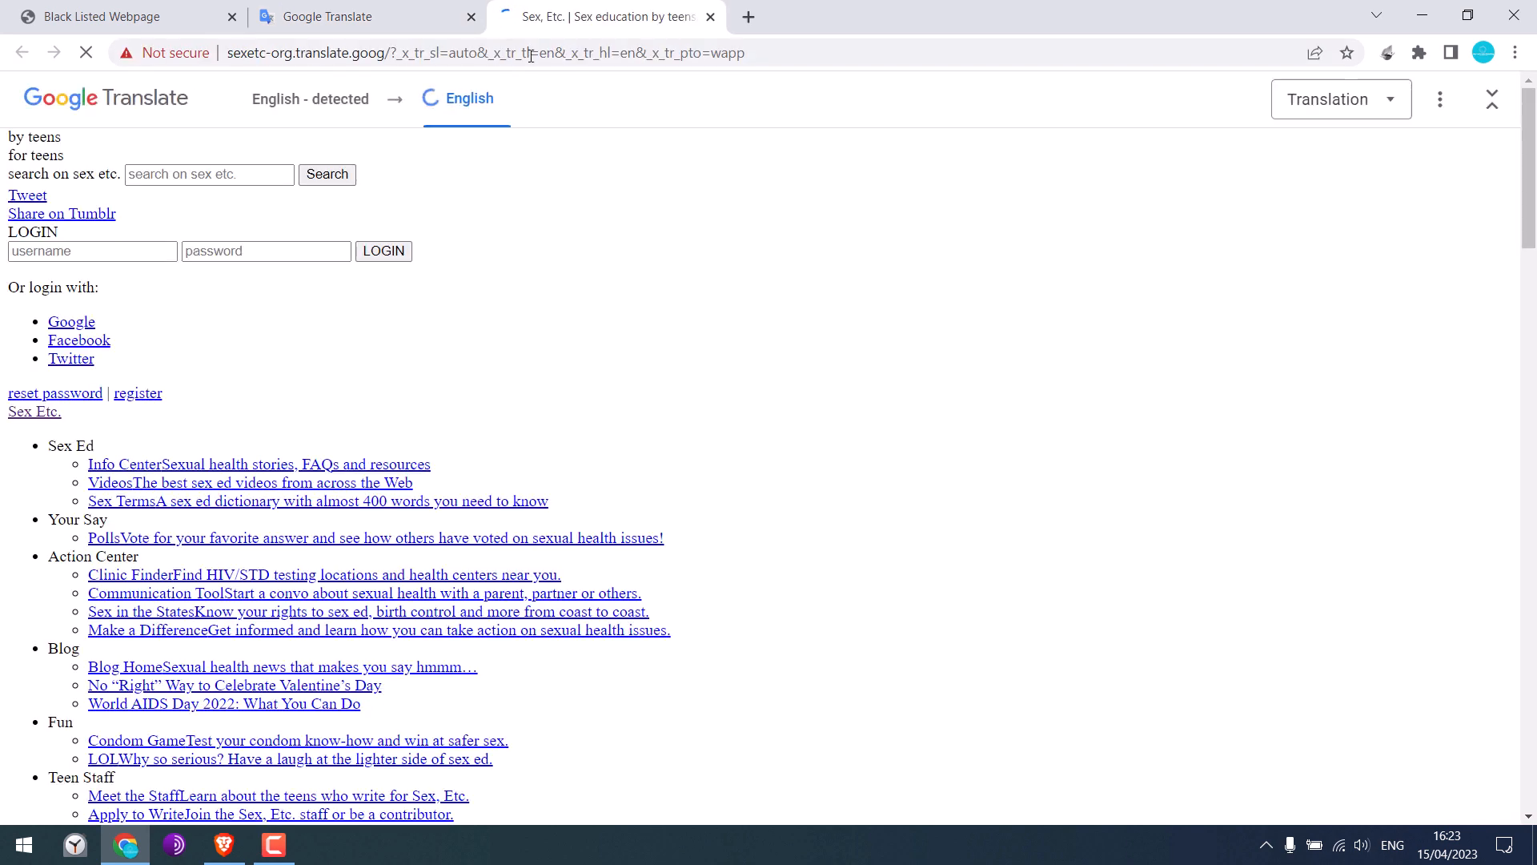
pyautogui.scroll(-3)
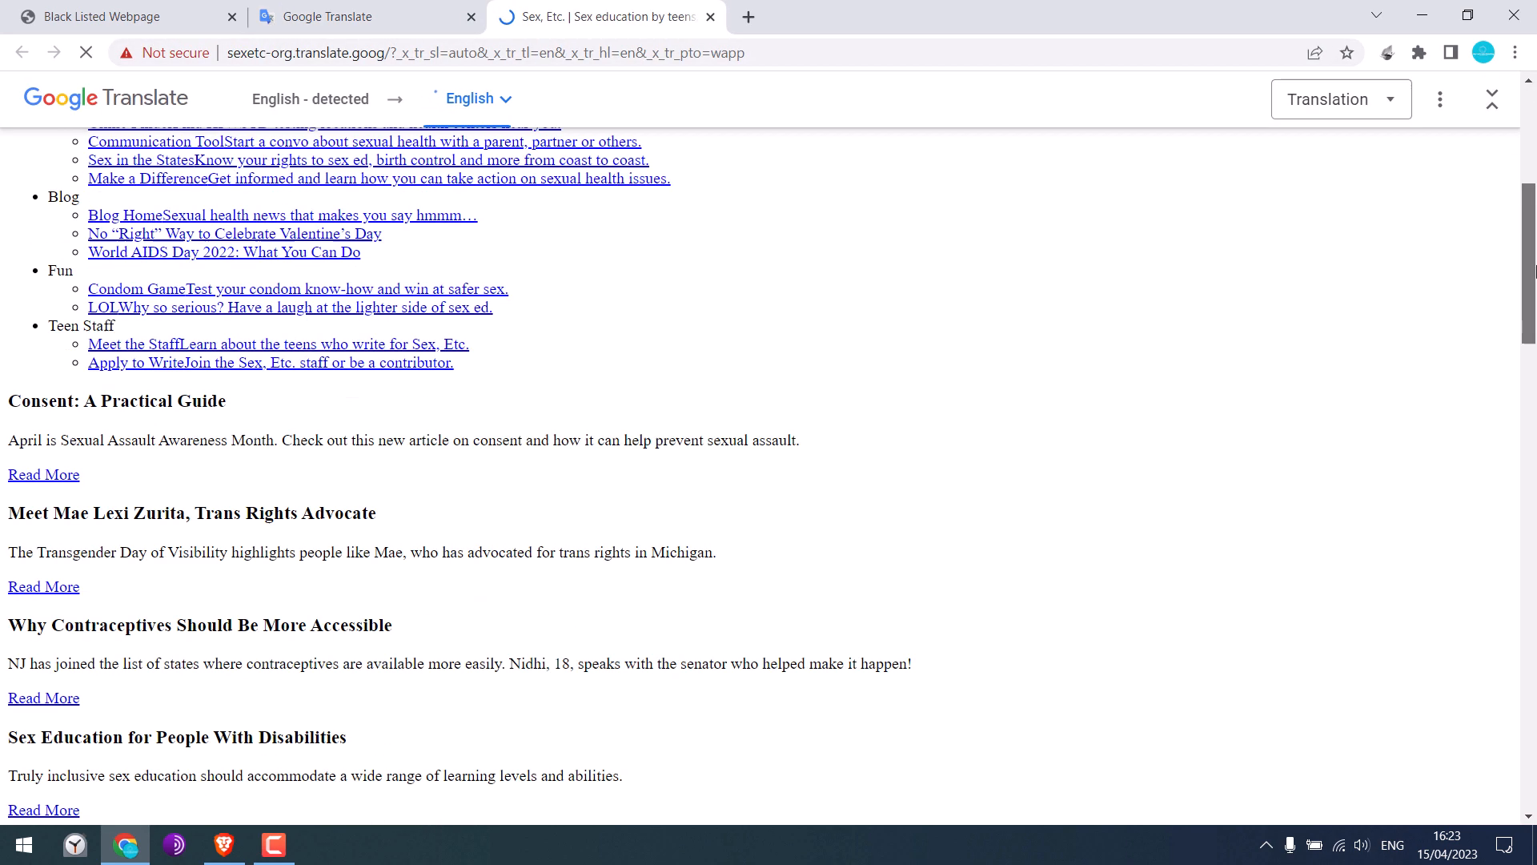
pyautogui.scroll(-3)
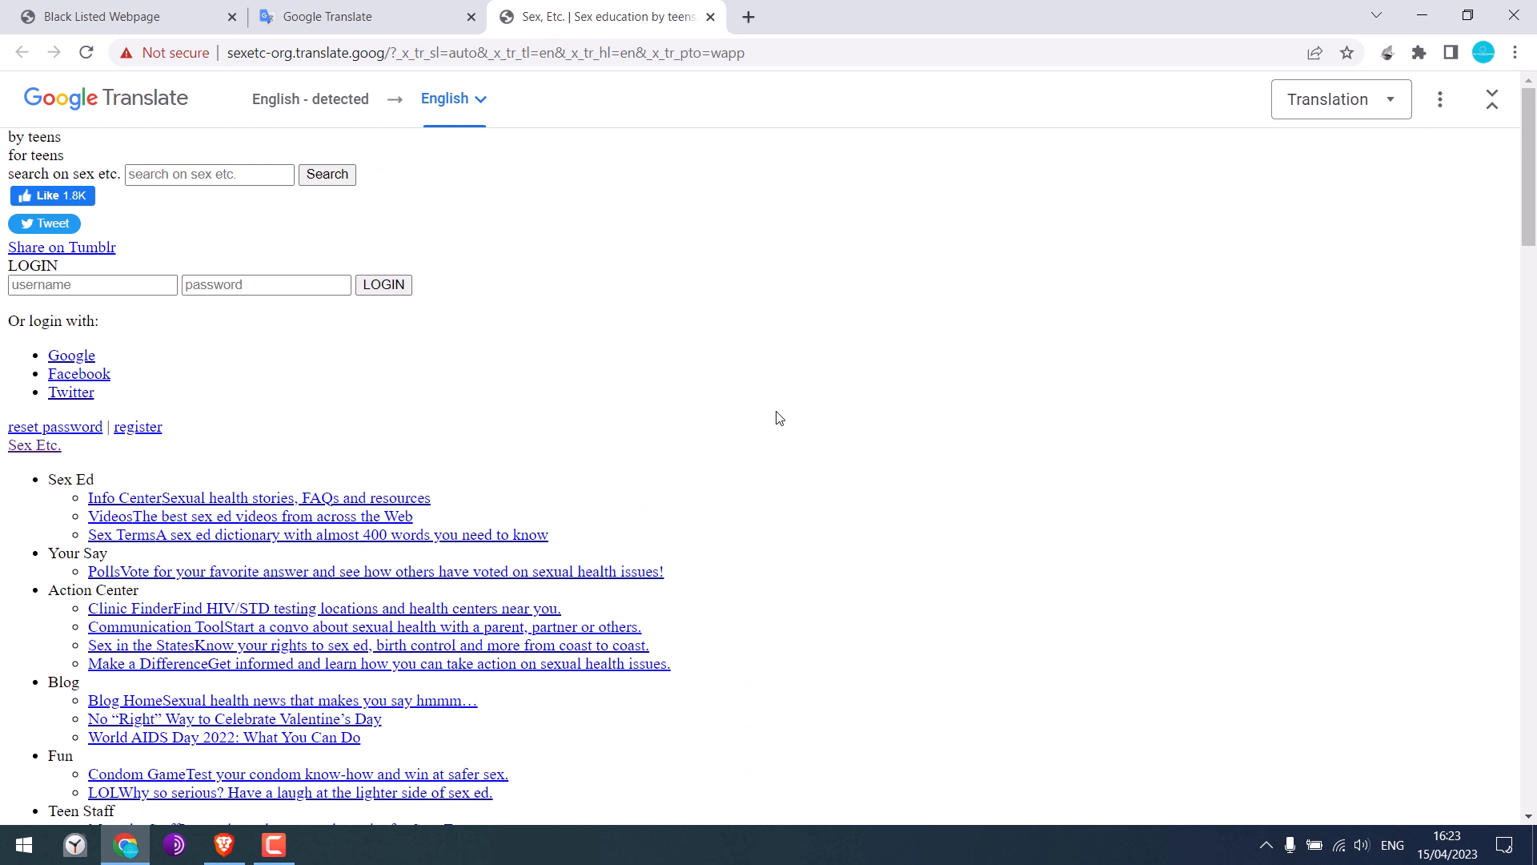
pyautogui.moveTo(573, 268)
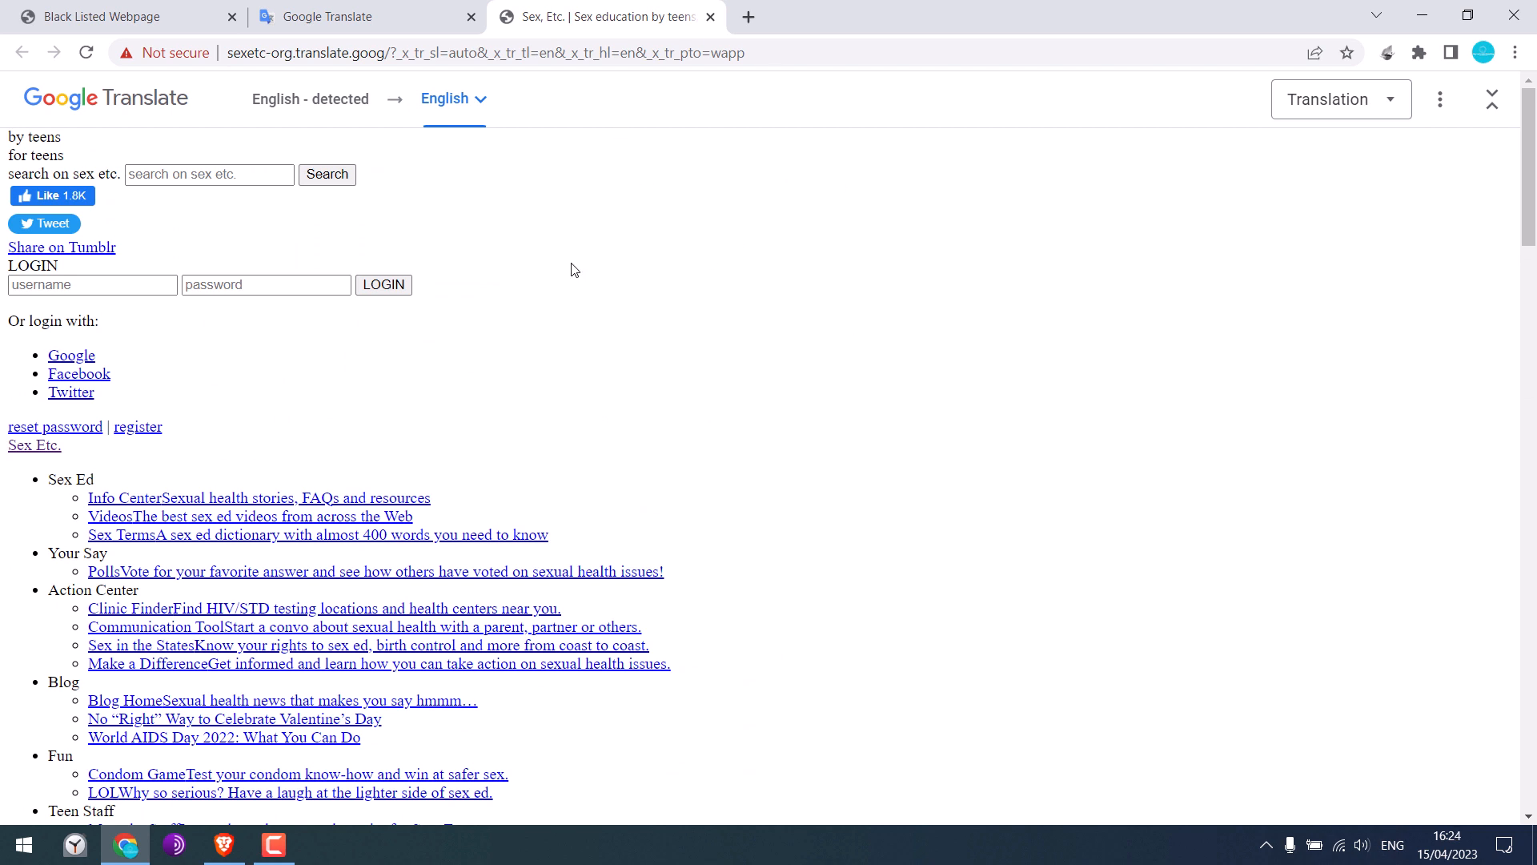
pyautogui.moveTo(538, 91)
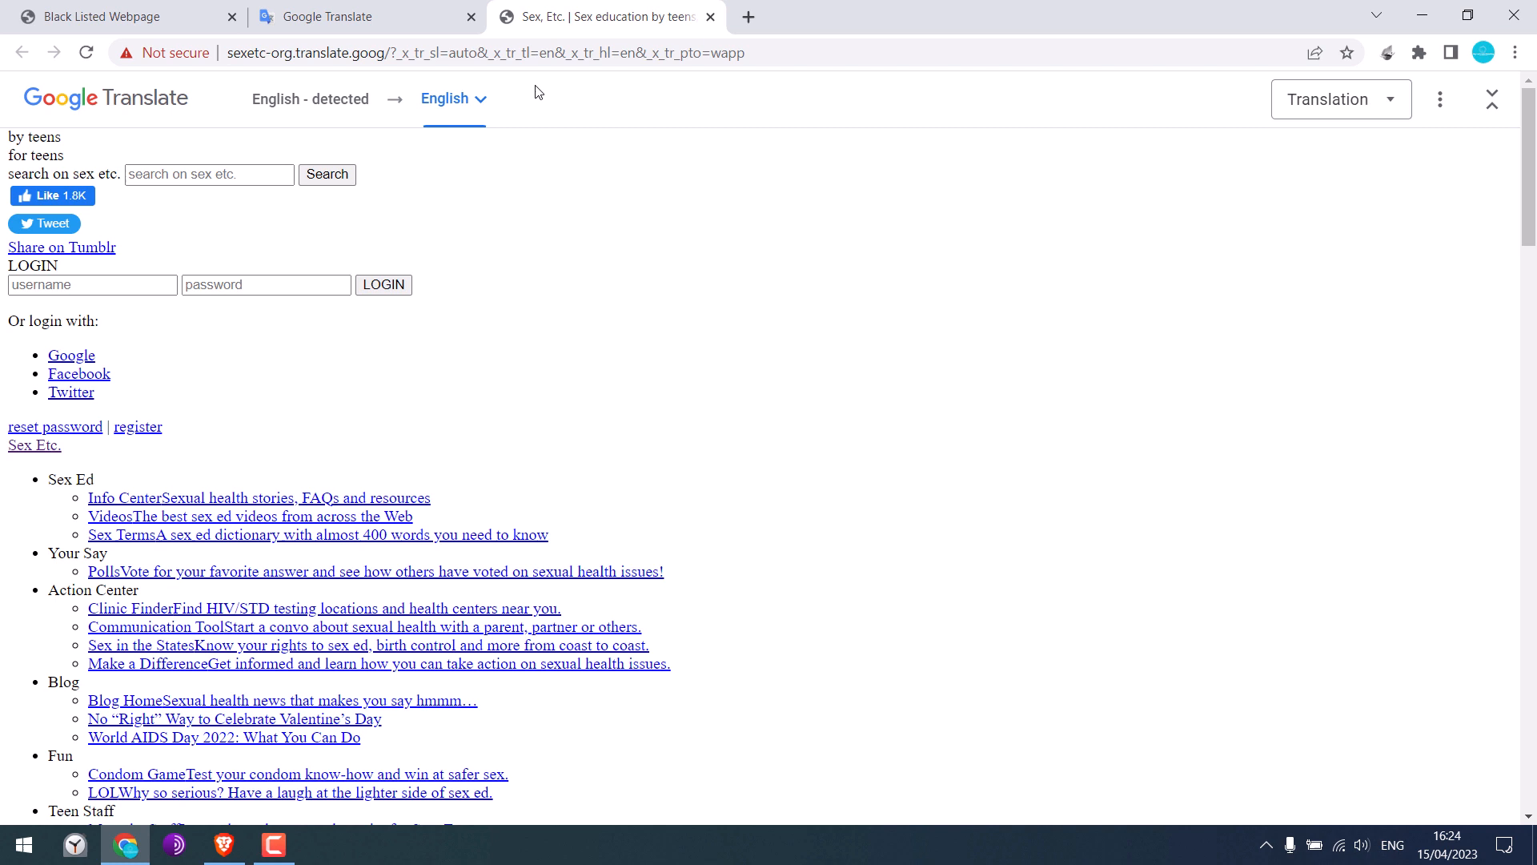
pyautogui.click(485, 53)
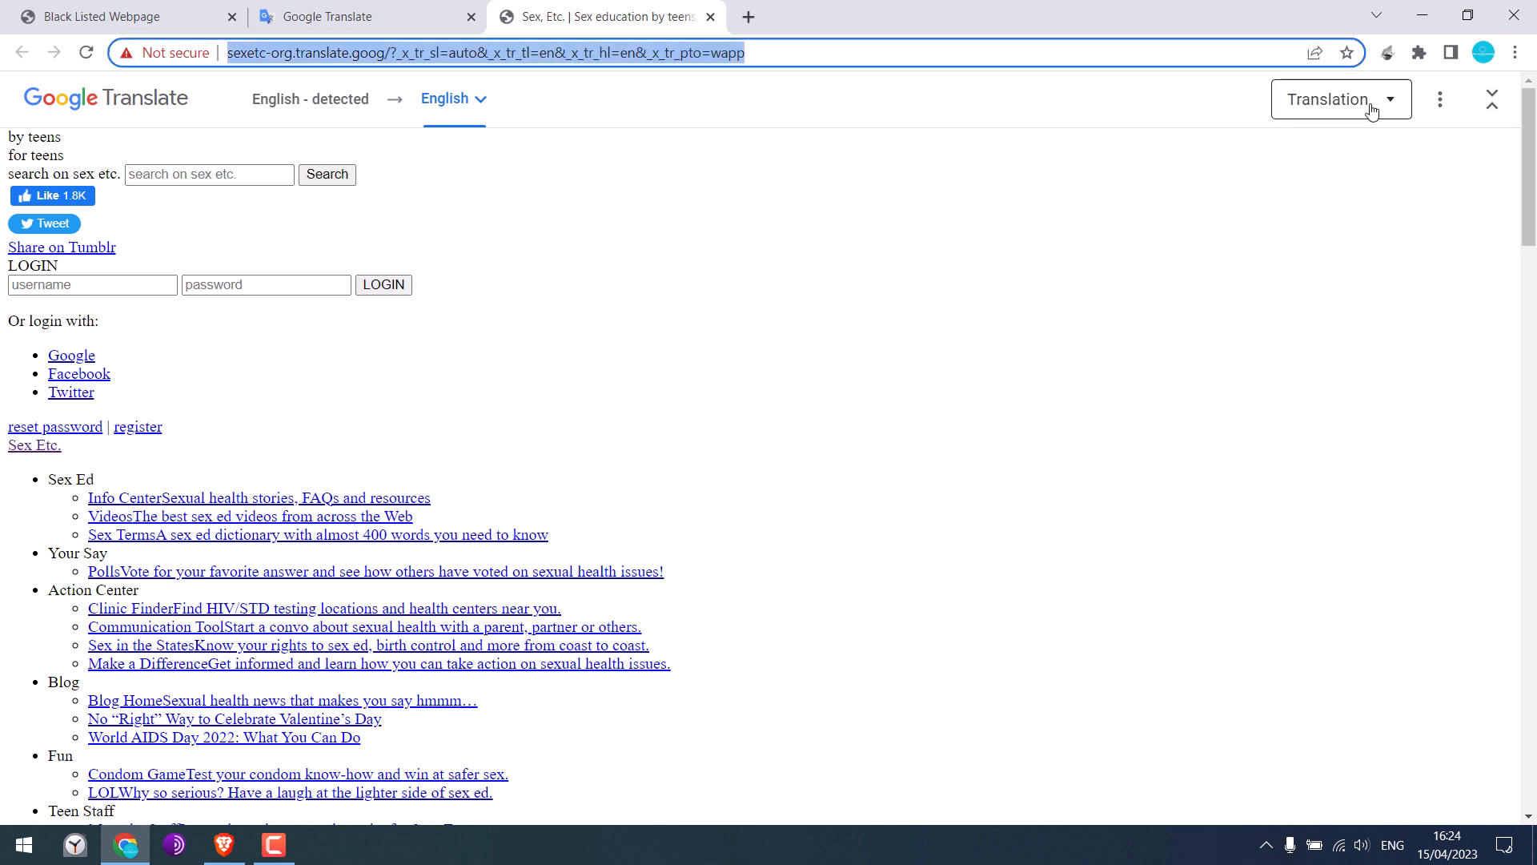
# Switch the page view to Translation and browse the fully styled sexetc.org homepage.
pyautogui.click(1338, 99)
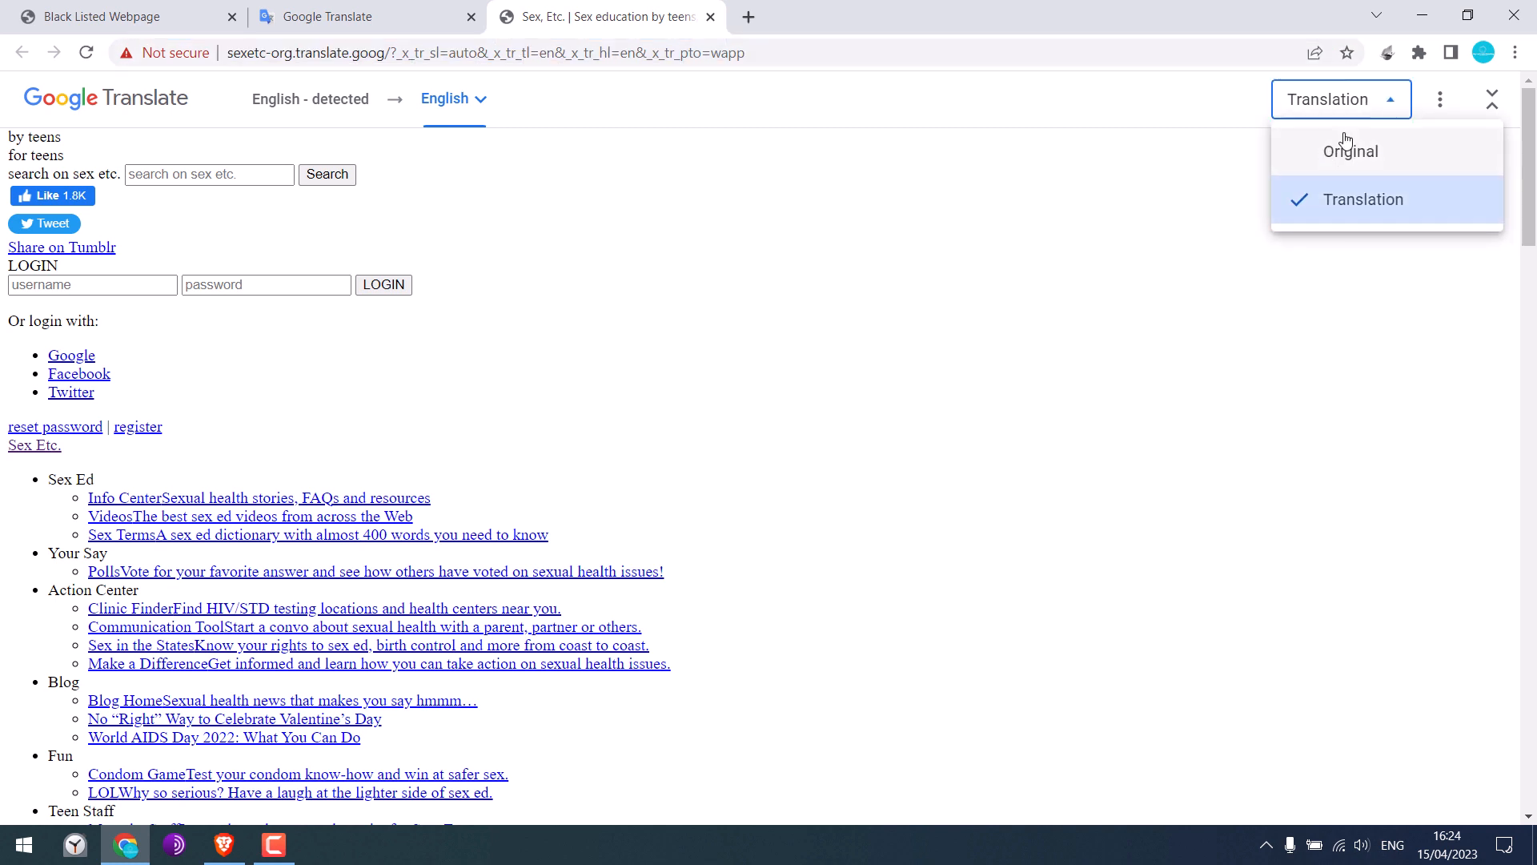
pyautogui.click(1352, 151)
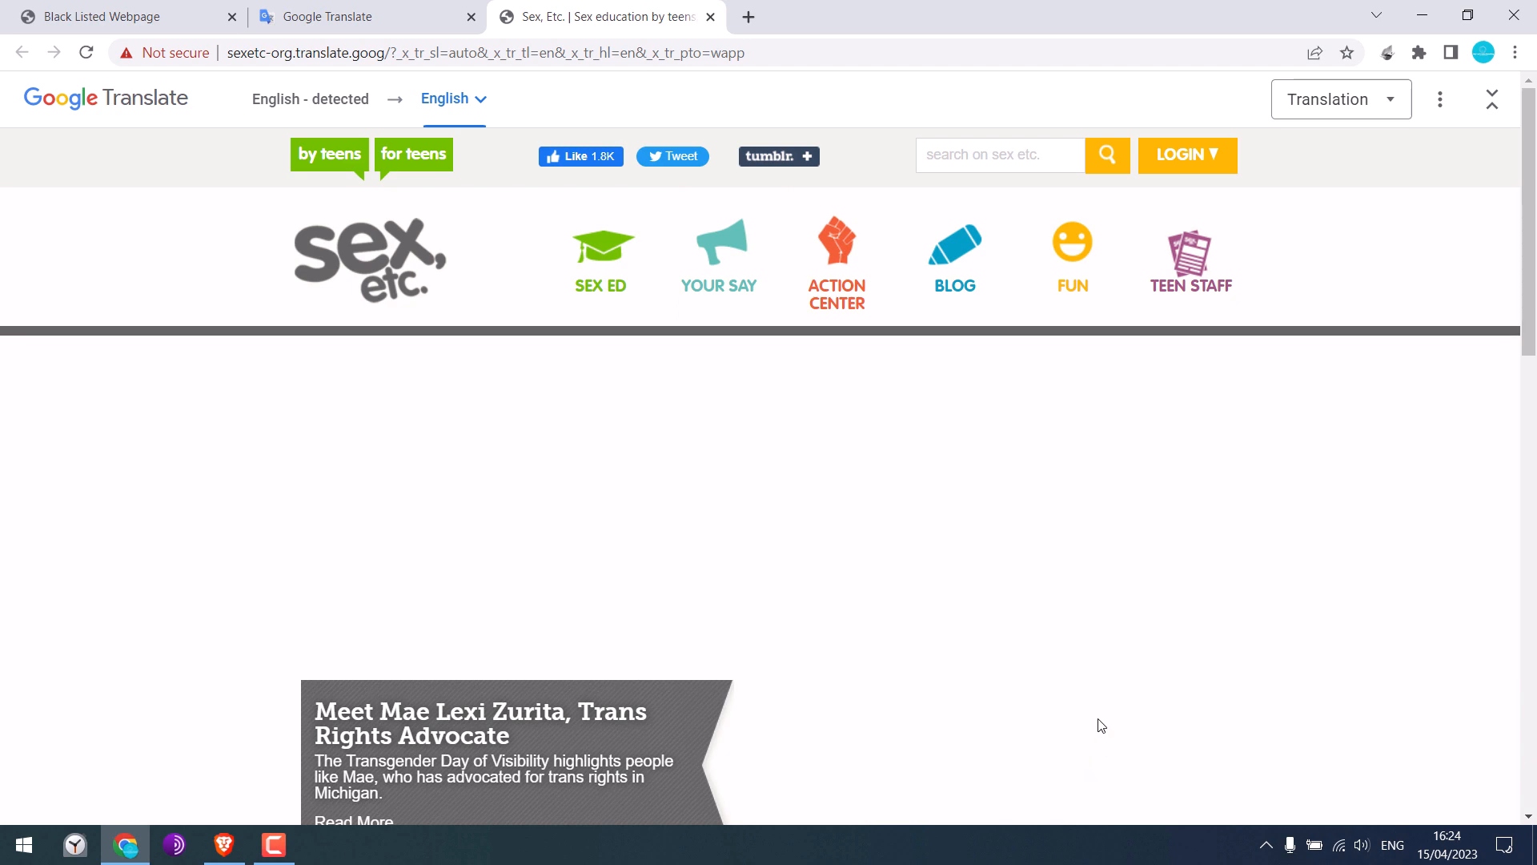
pyautogui.scroll(-3)
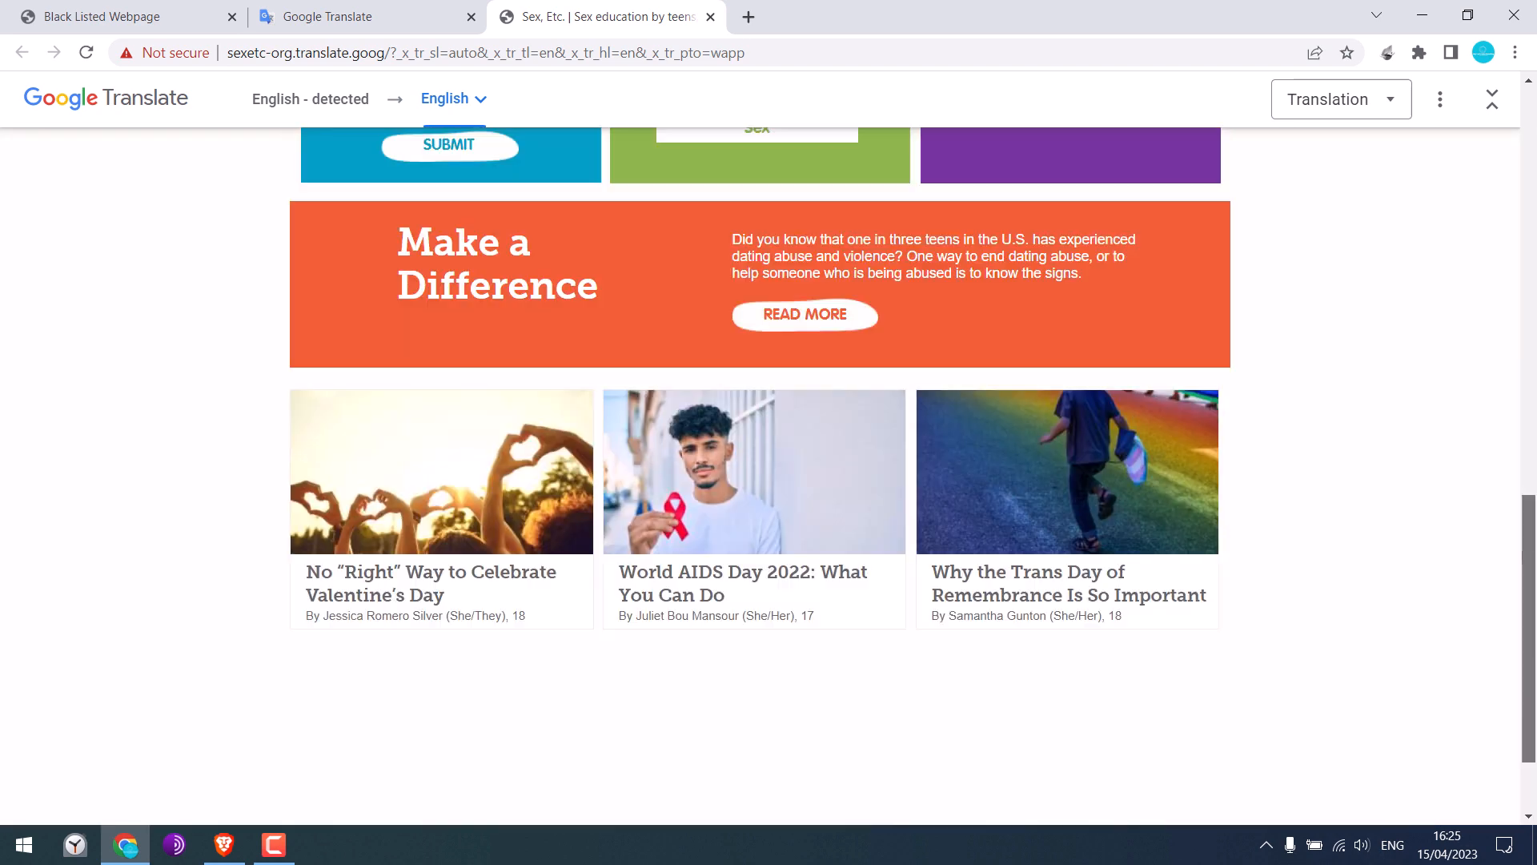
pyautogui.scroll(3)
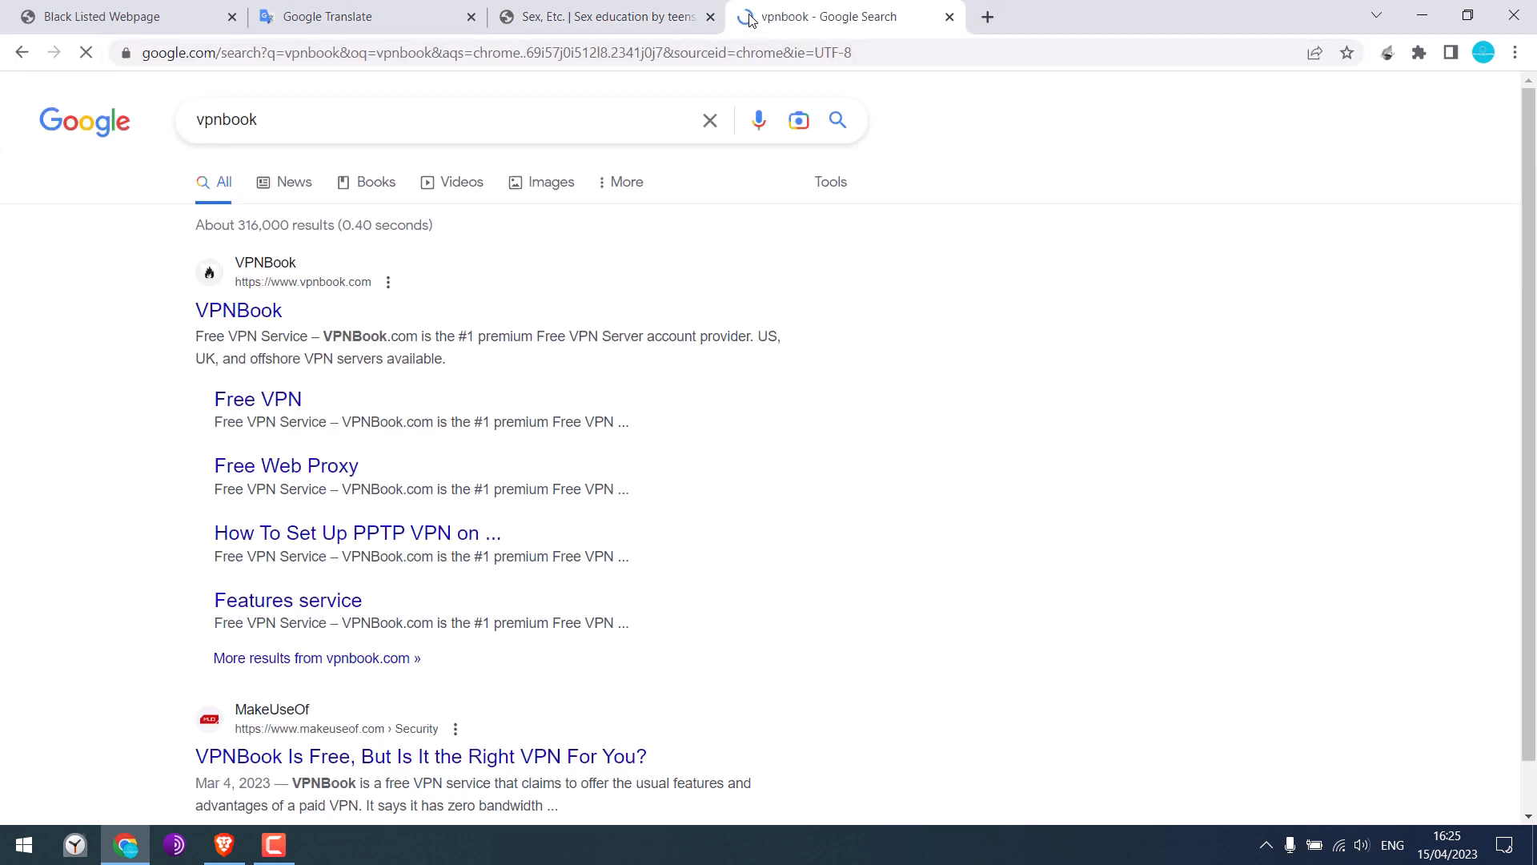
# Open VPNBook from the search results, go to its Web Proxy page, and copy the sexetc.org address.
pyautogui.click(239, 309)
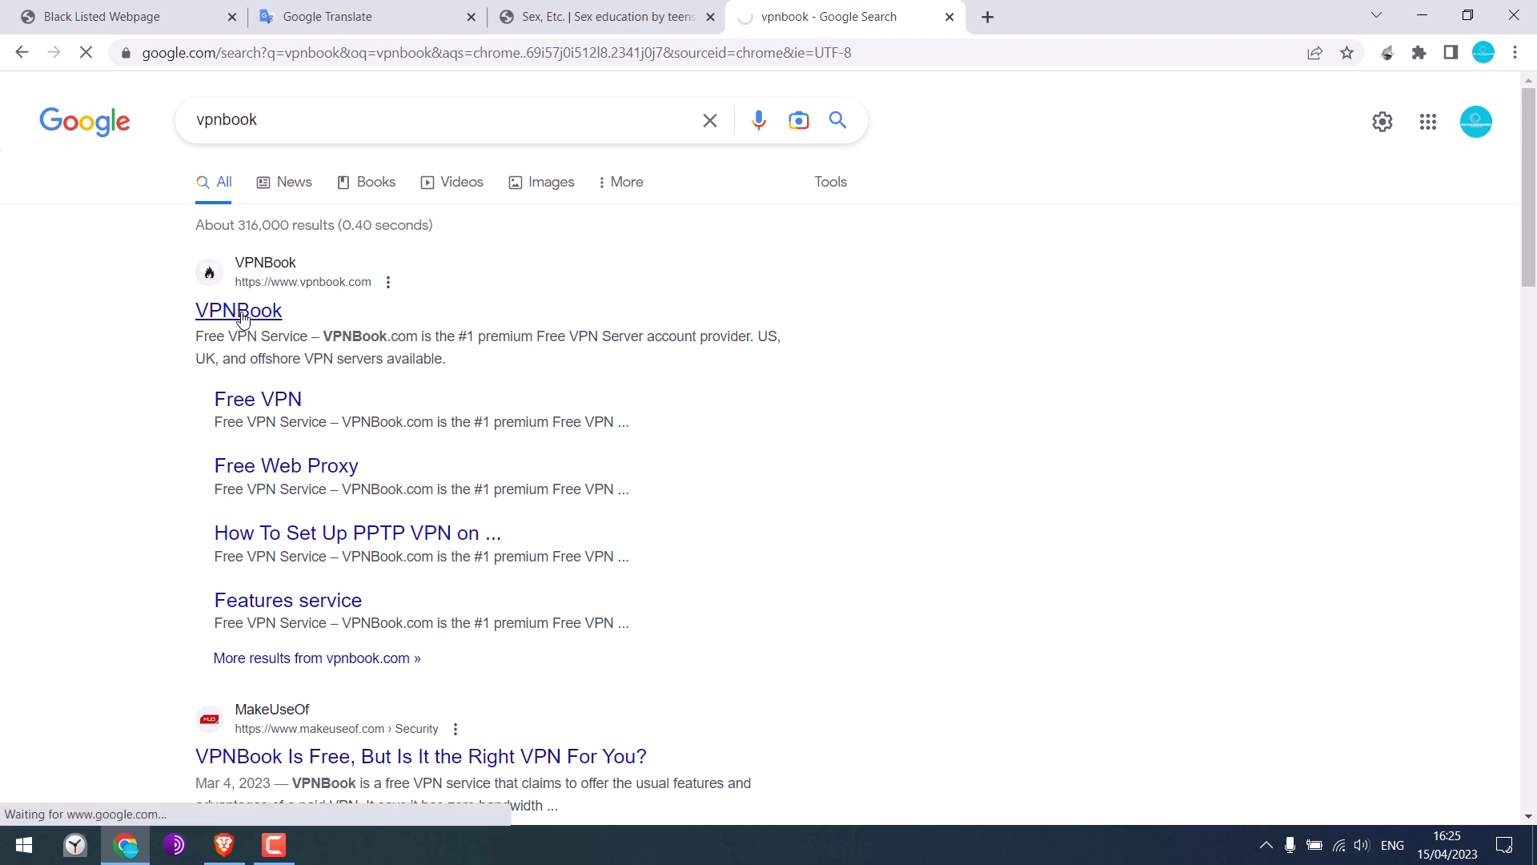
pyautogui.click(238, 311)
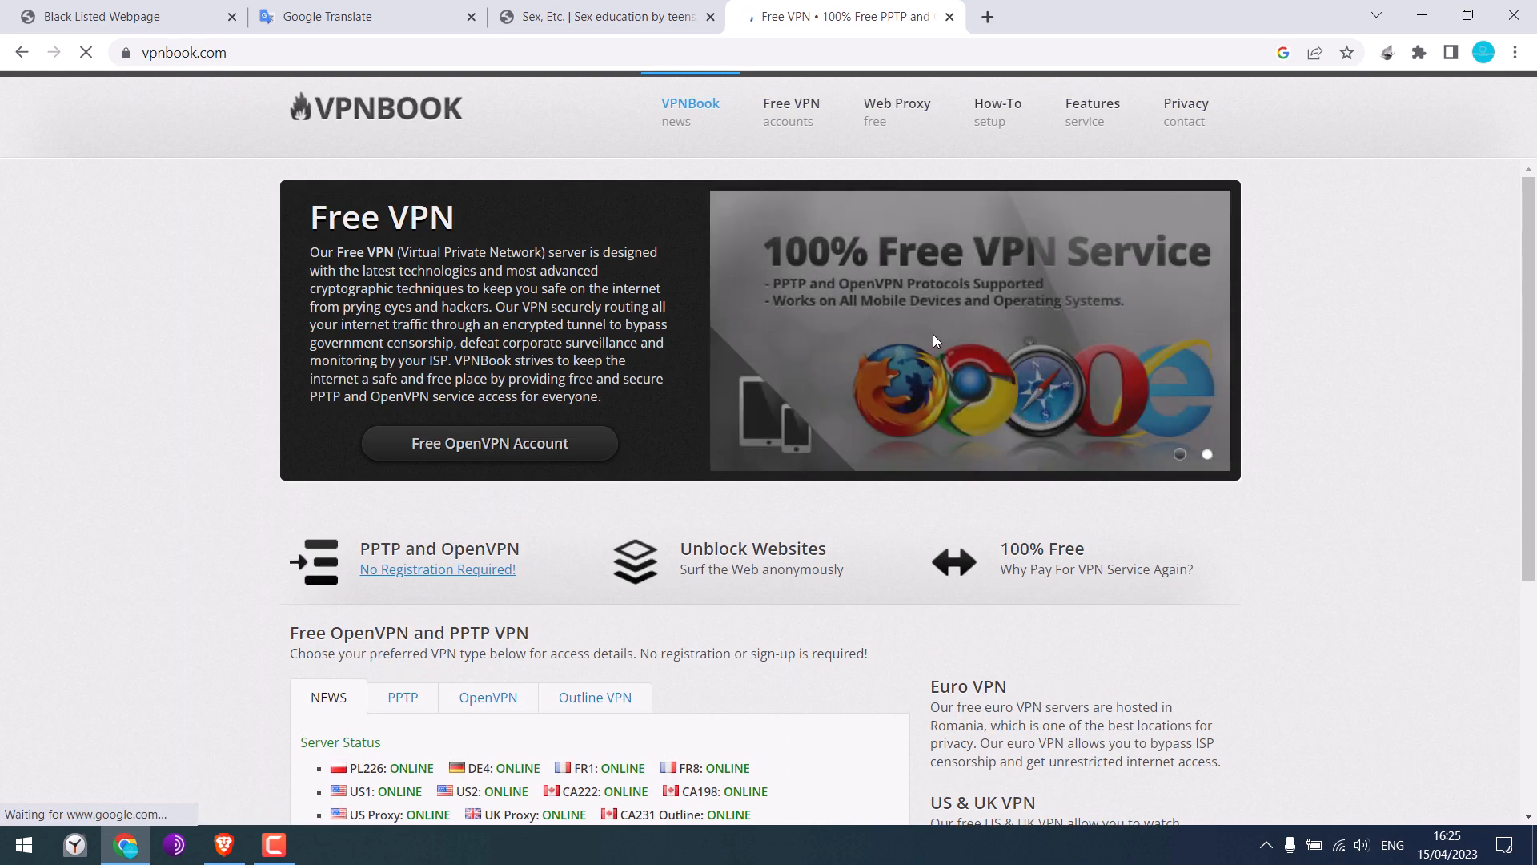
pyautogui.moveTo(895, 103)
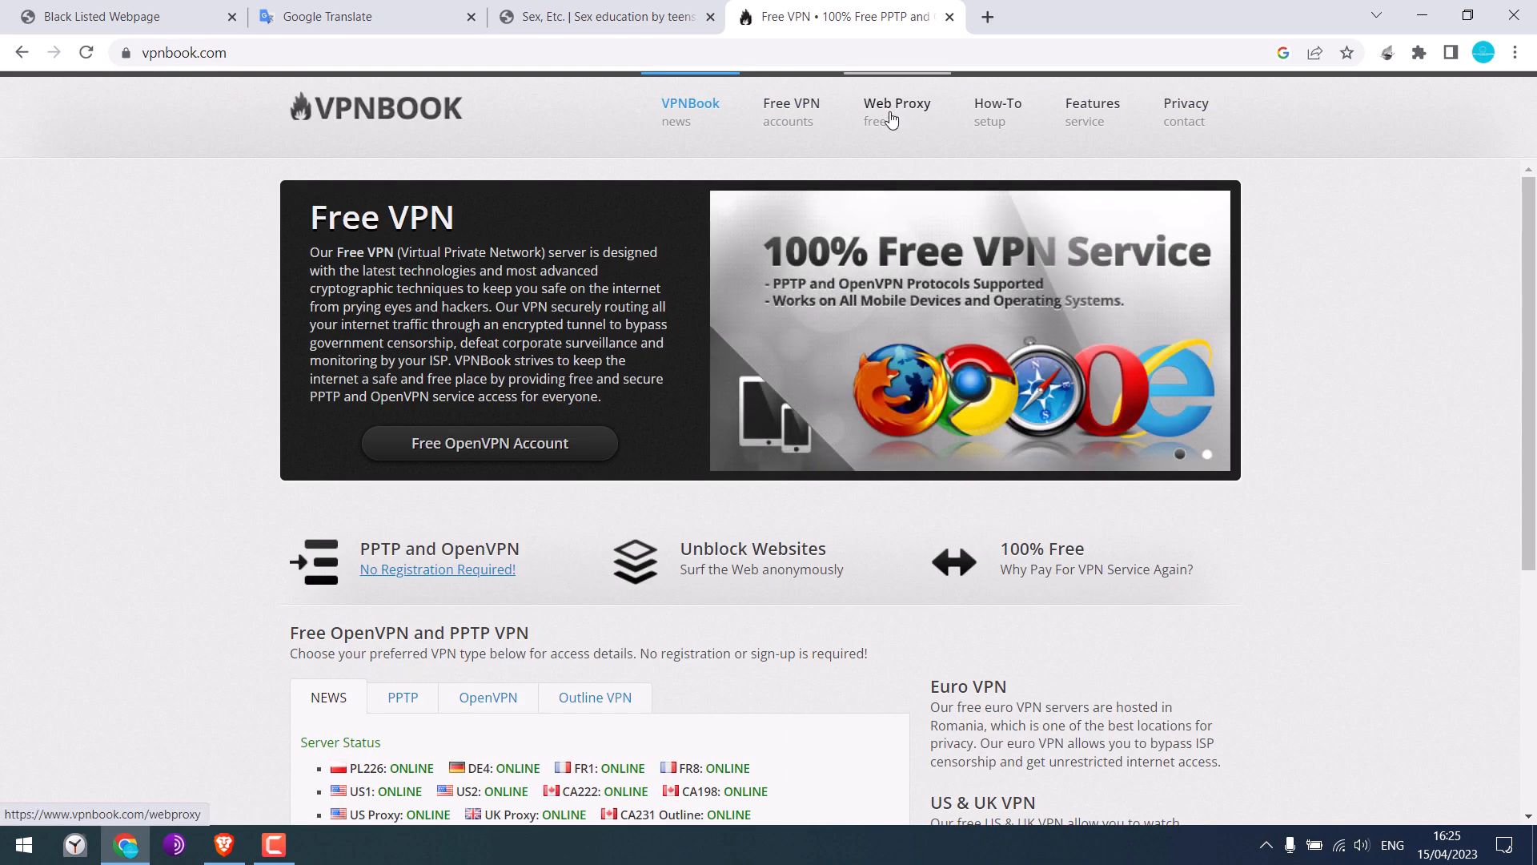
pyautogui.click(897, 111)
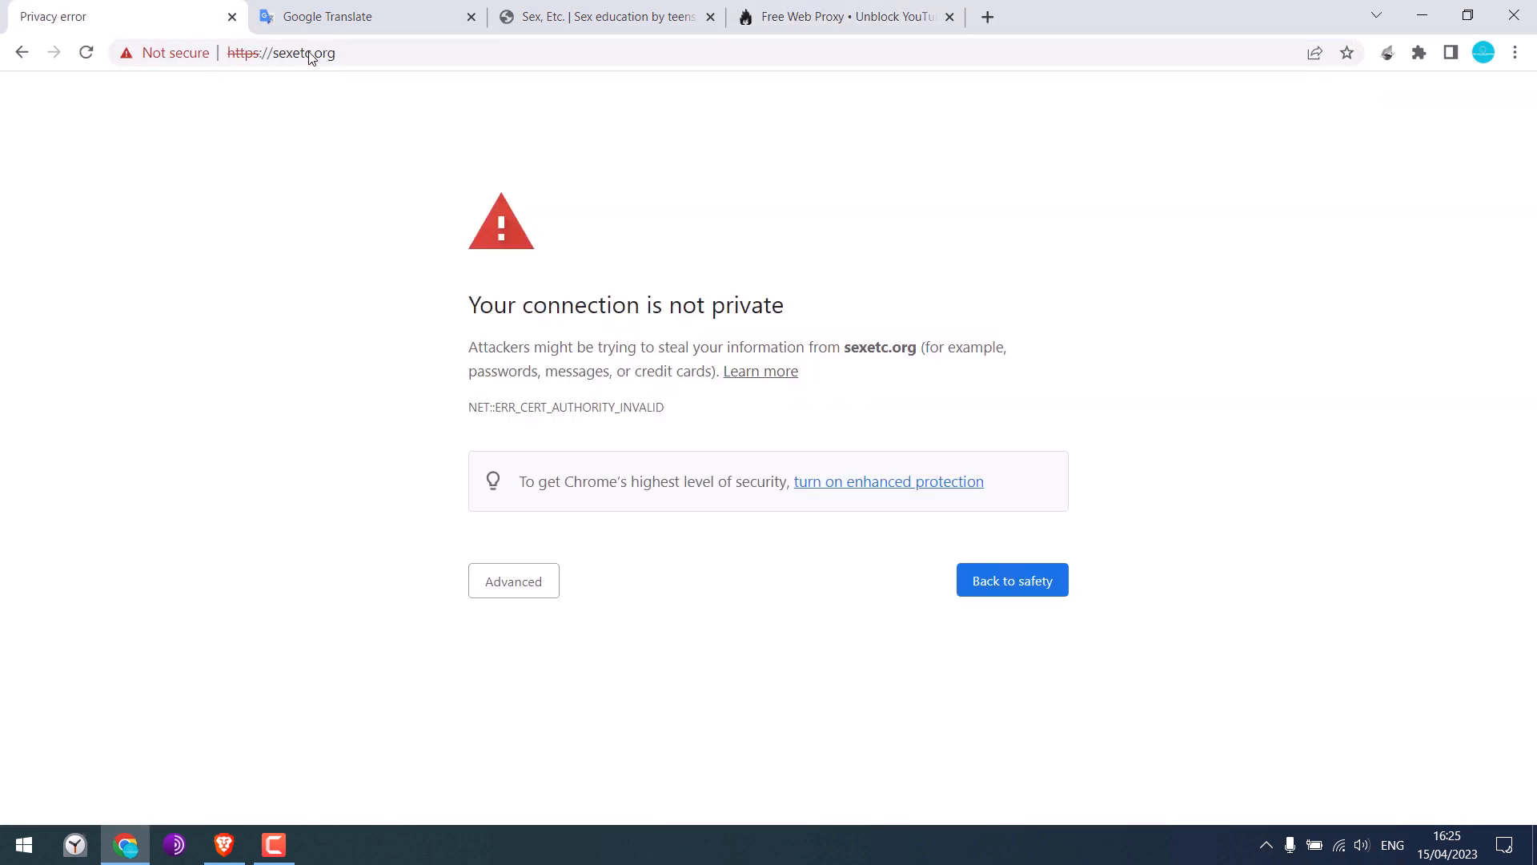
pyautogui.rightClick(282, 52)
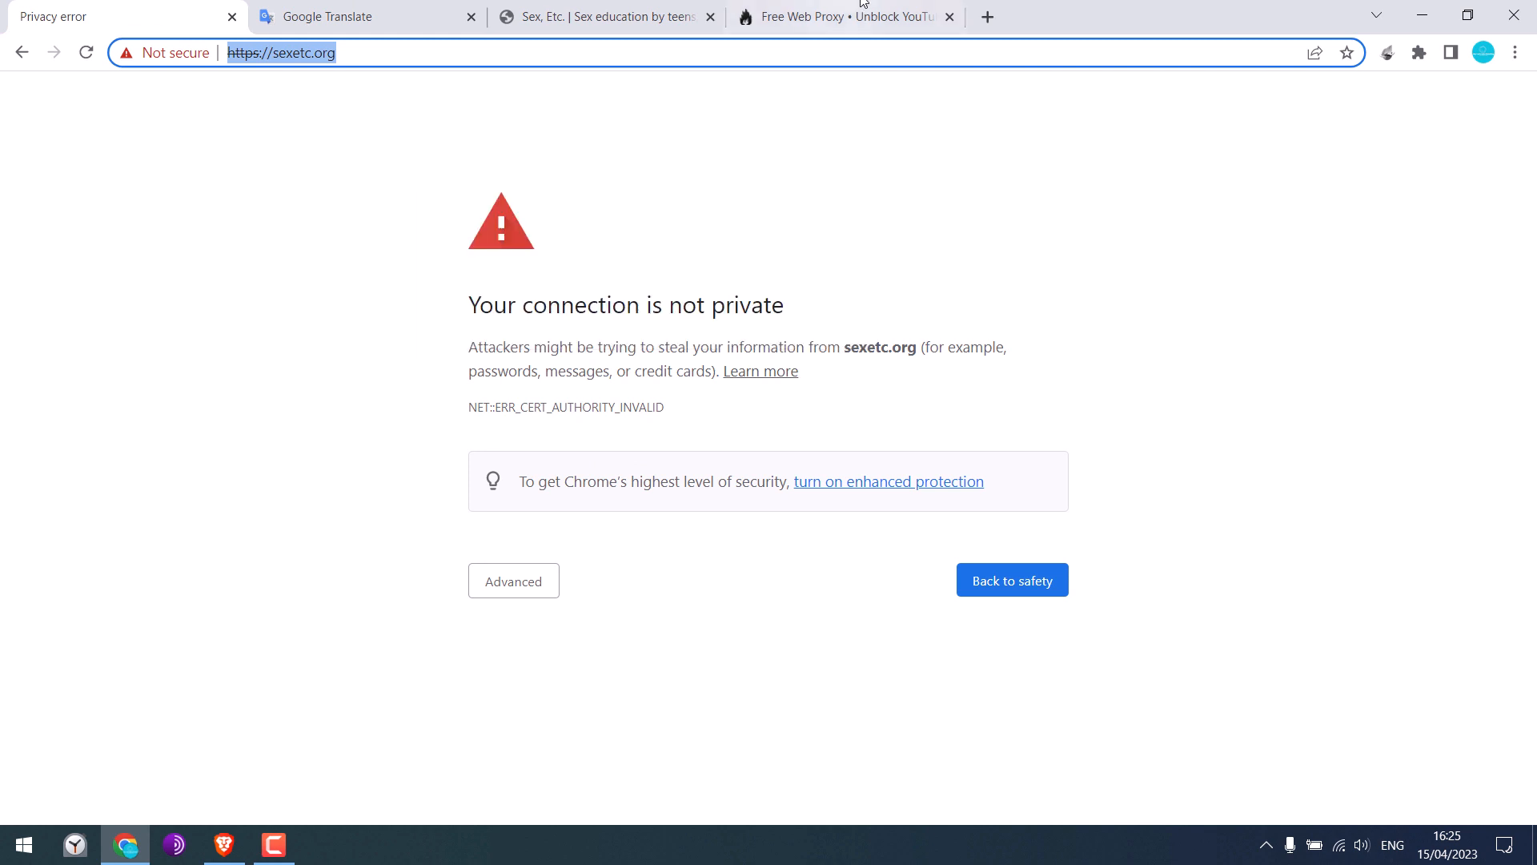
pyautogui.rightClick(488, 379)
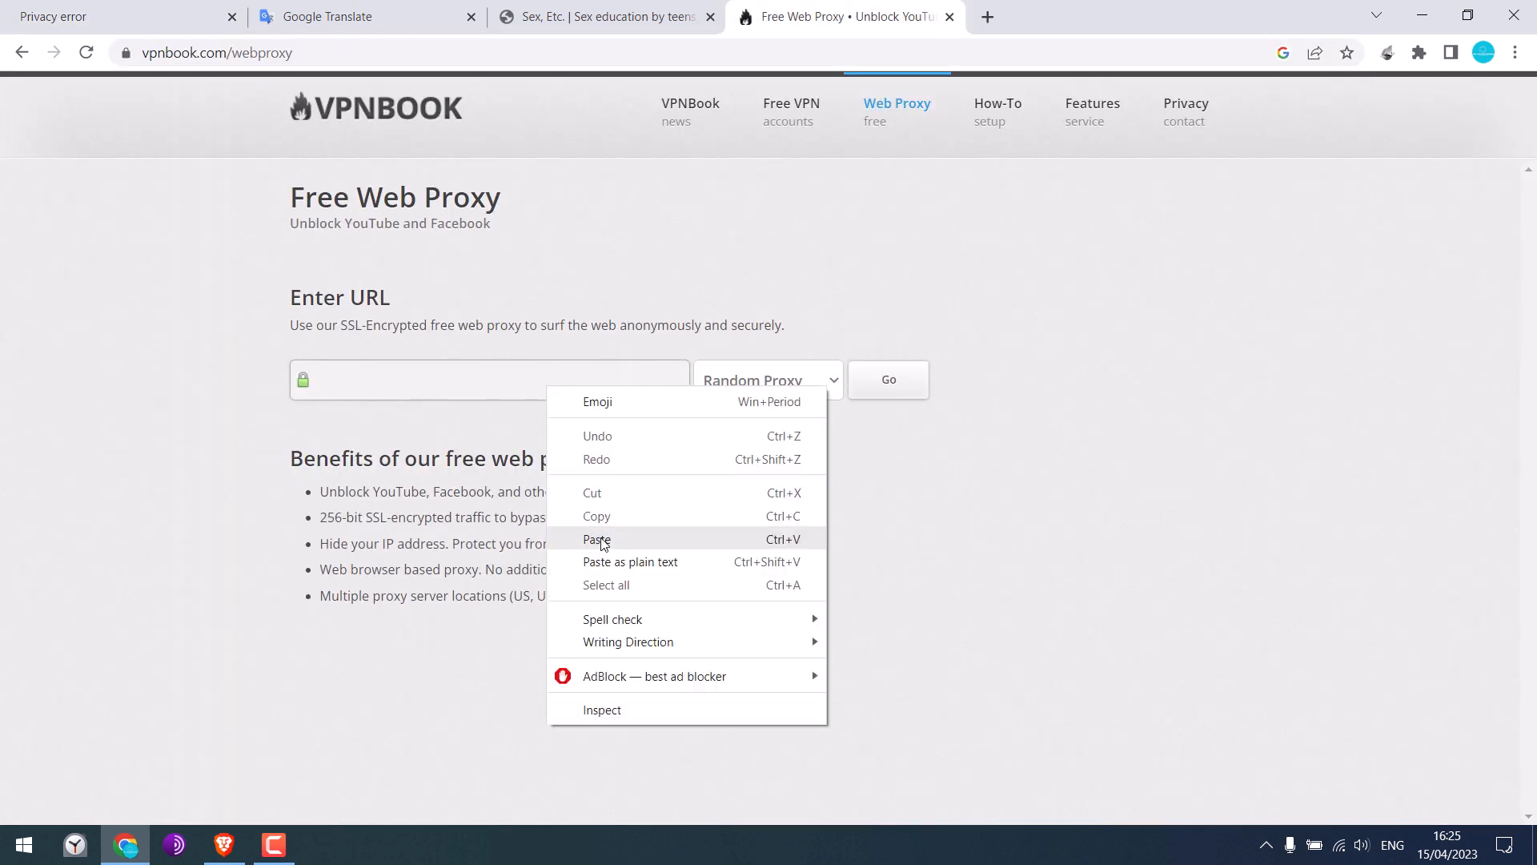
# Paste sexetc.org into the VPNBook proxy, load it through the US proxy, then return to Google Translate.
pyautogui.click(595, 540)
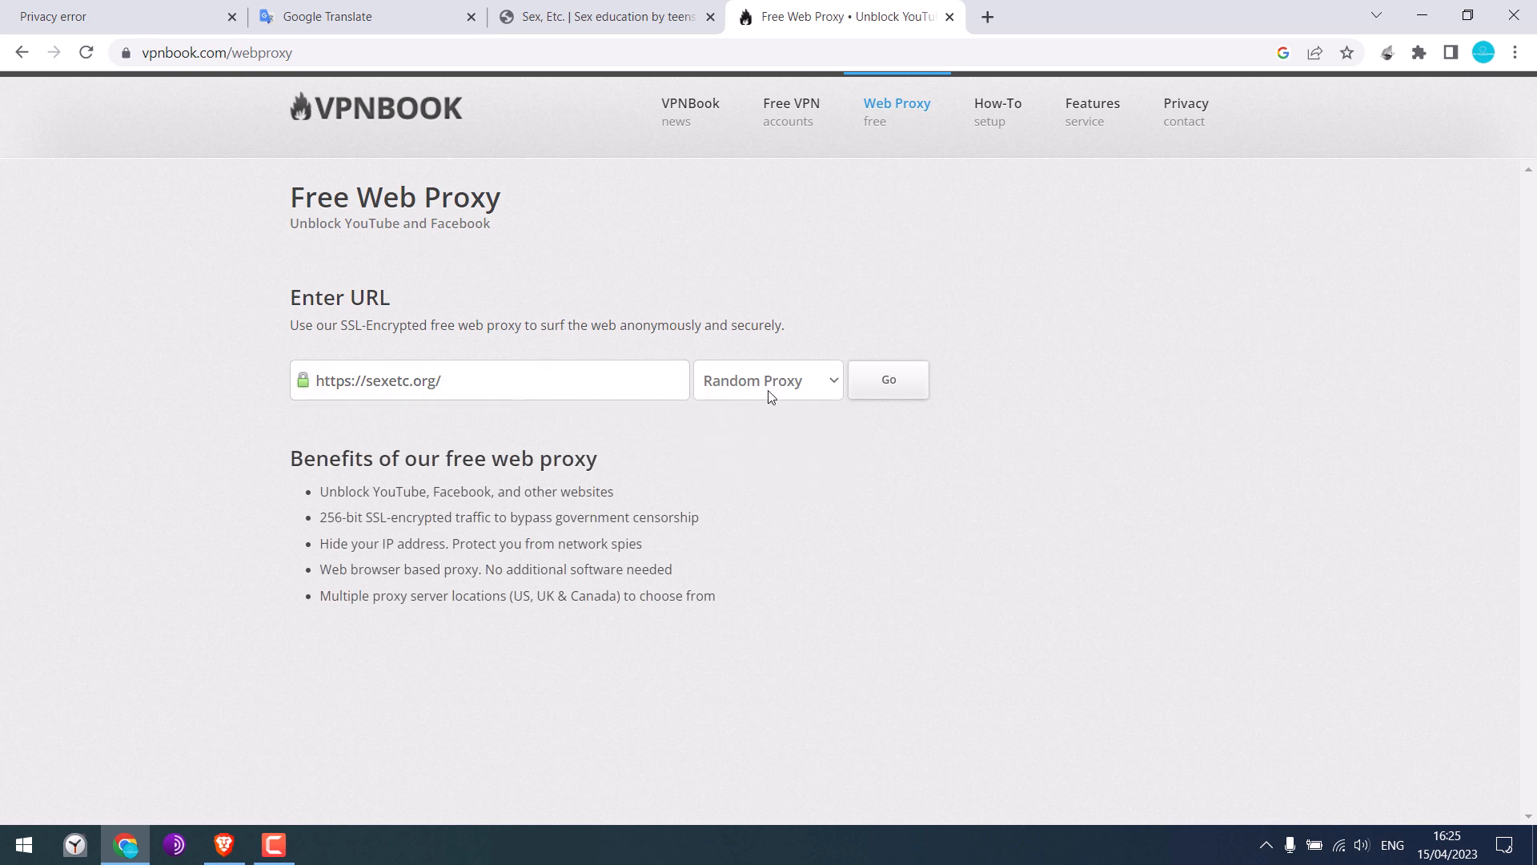
pyautogui.click(886, 379)
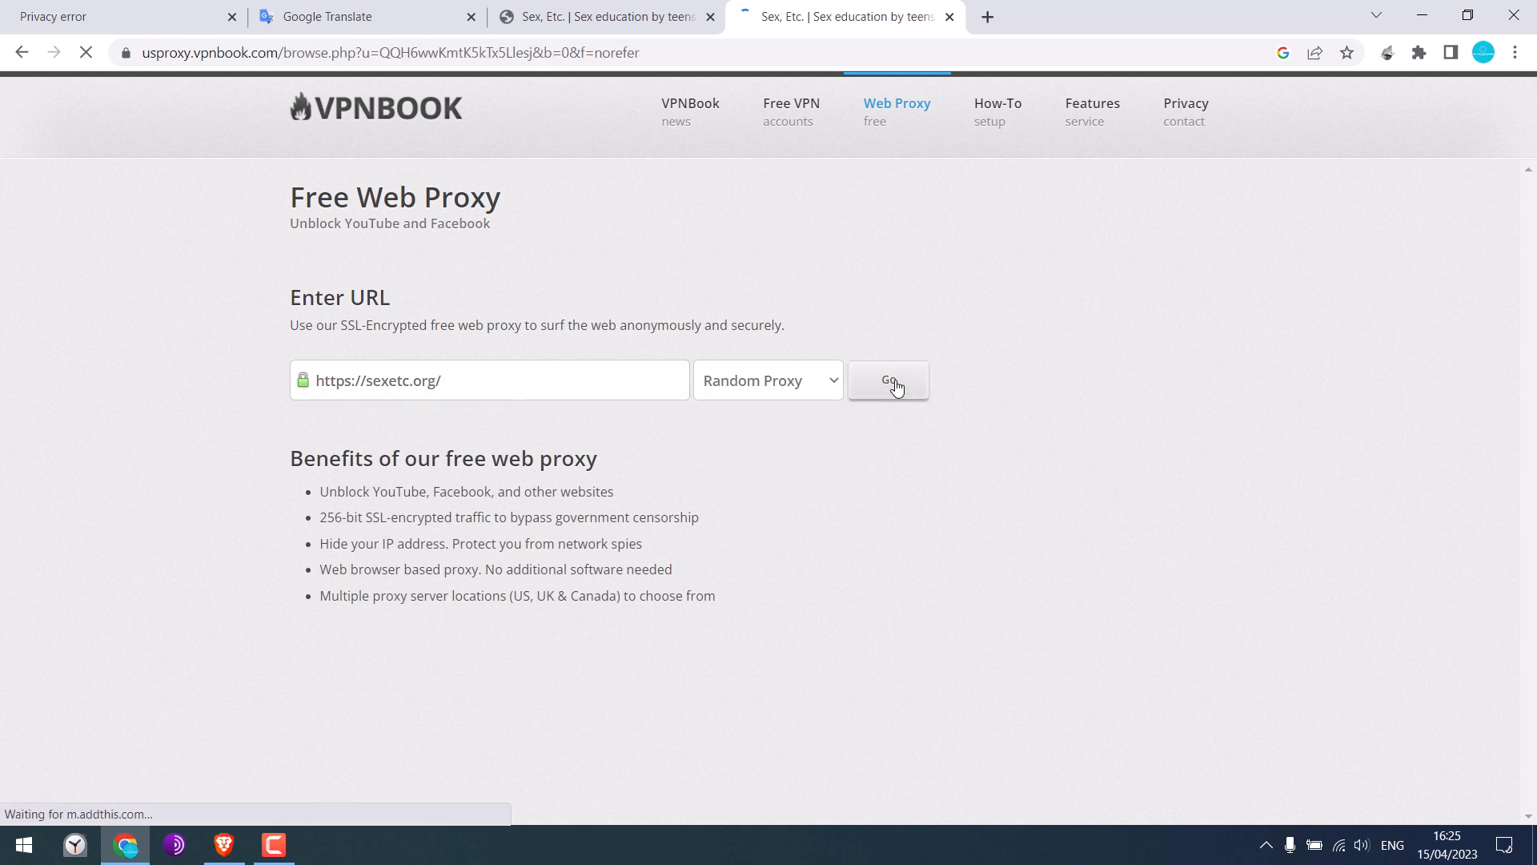
pyautogui.click(888, 381)
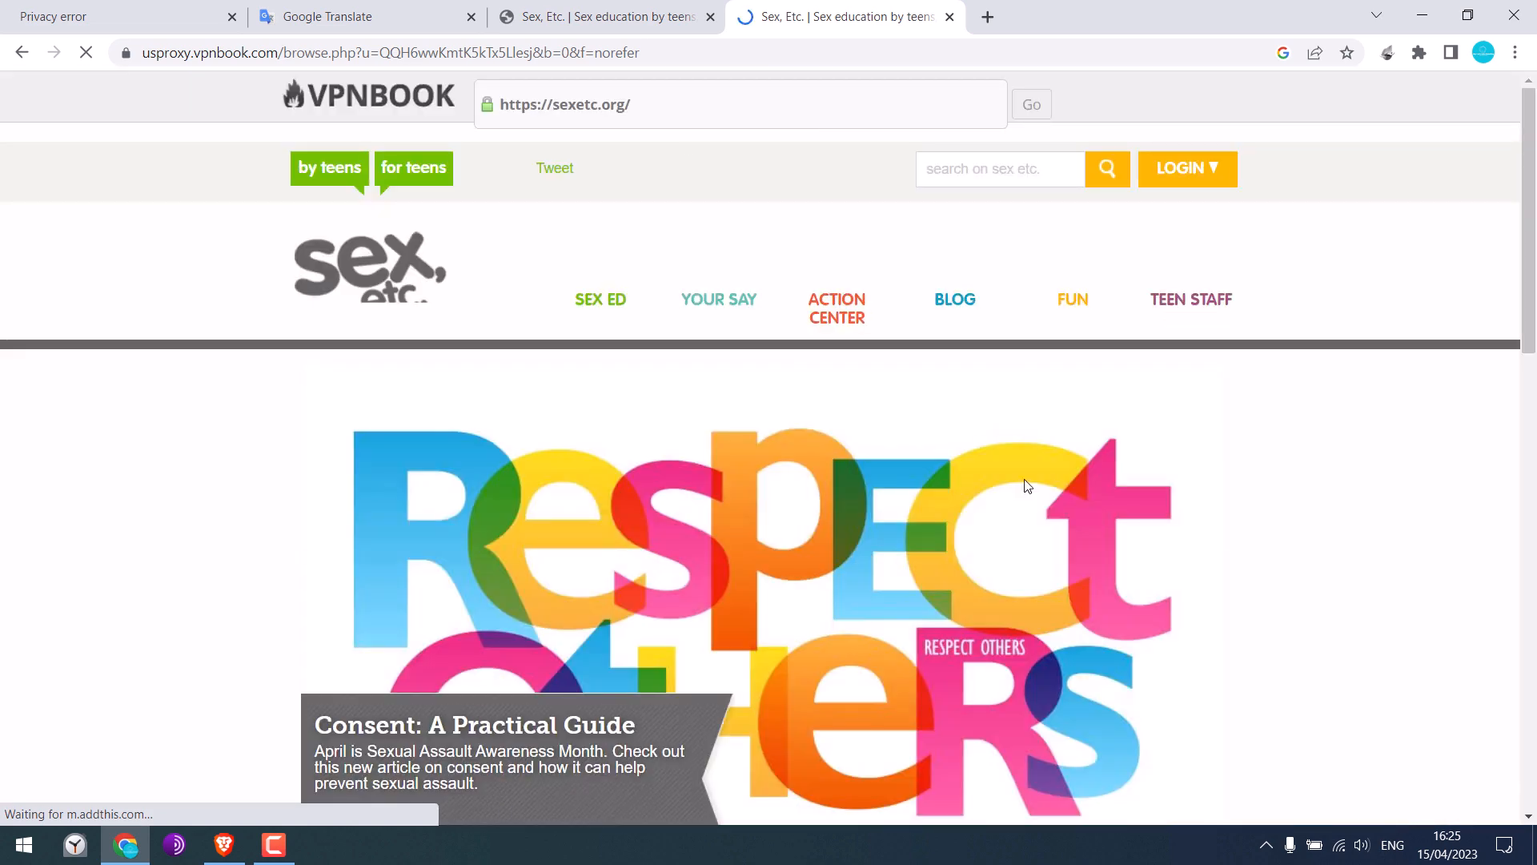
pyautogui.scroll(-3)
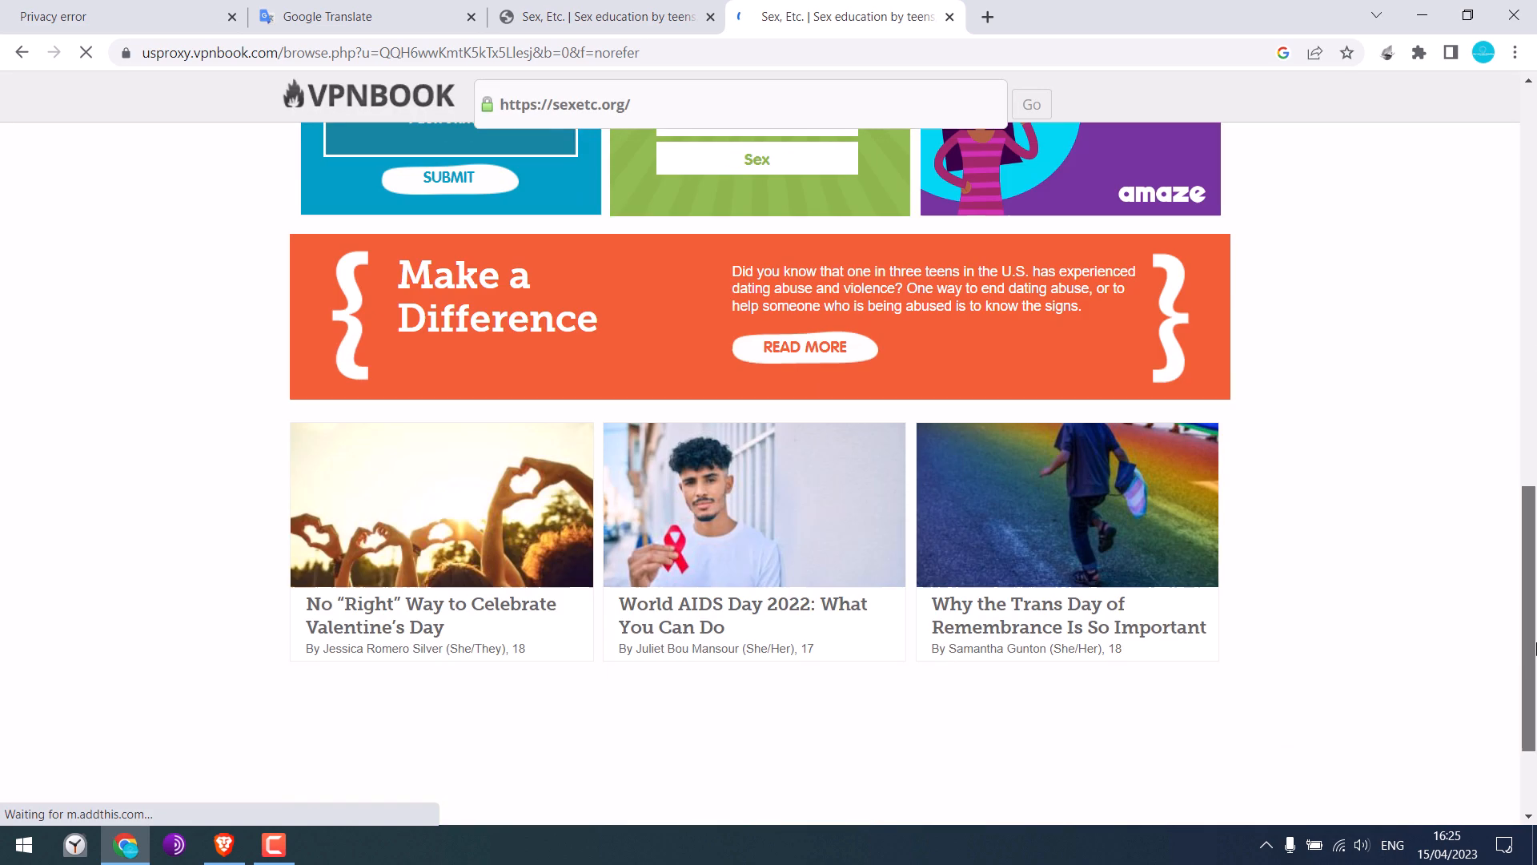
pyautogui.click(365, 16)
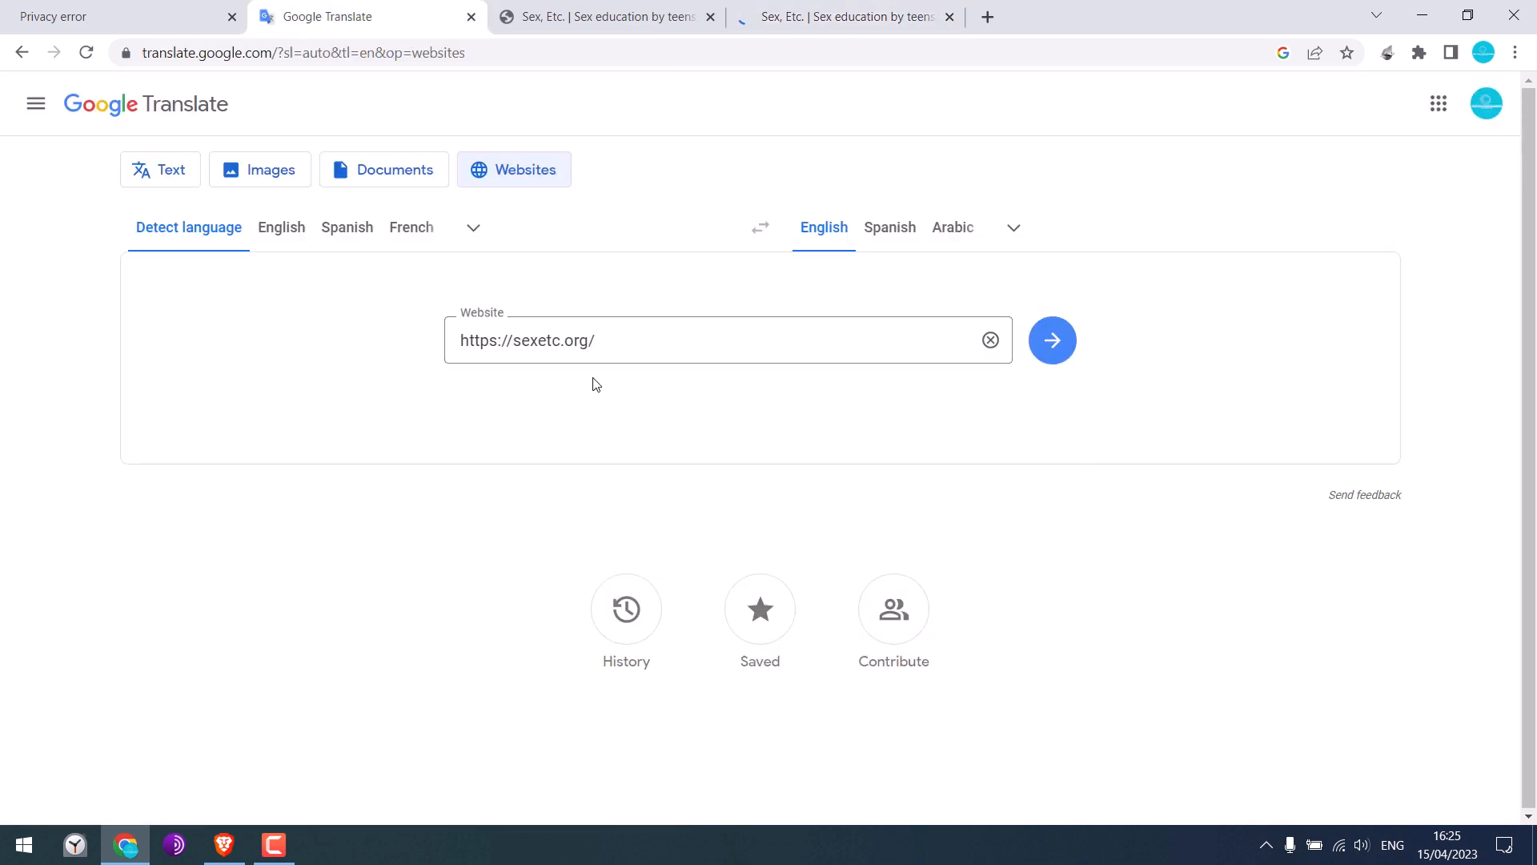
pyautogui.moveTo(604, 213)
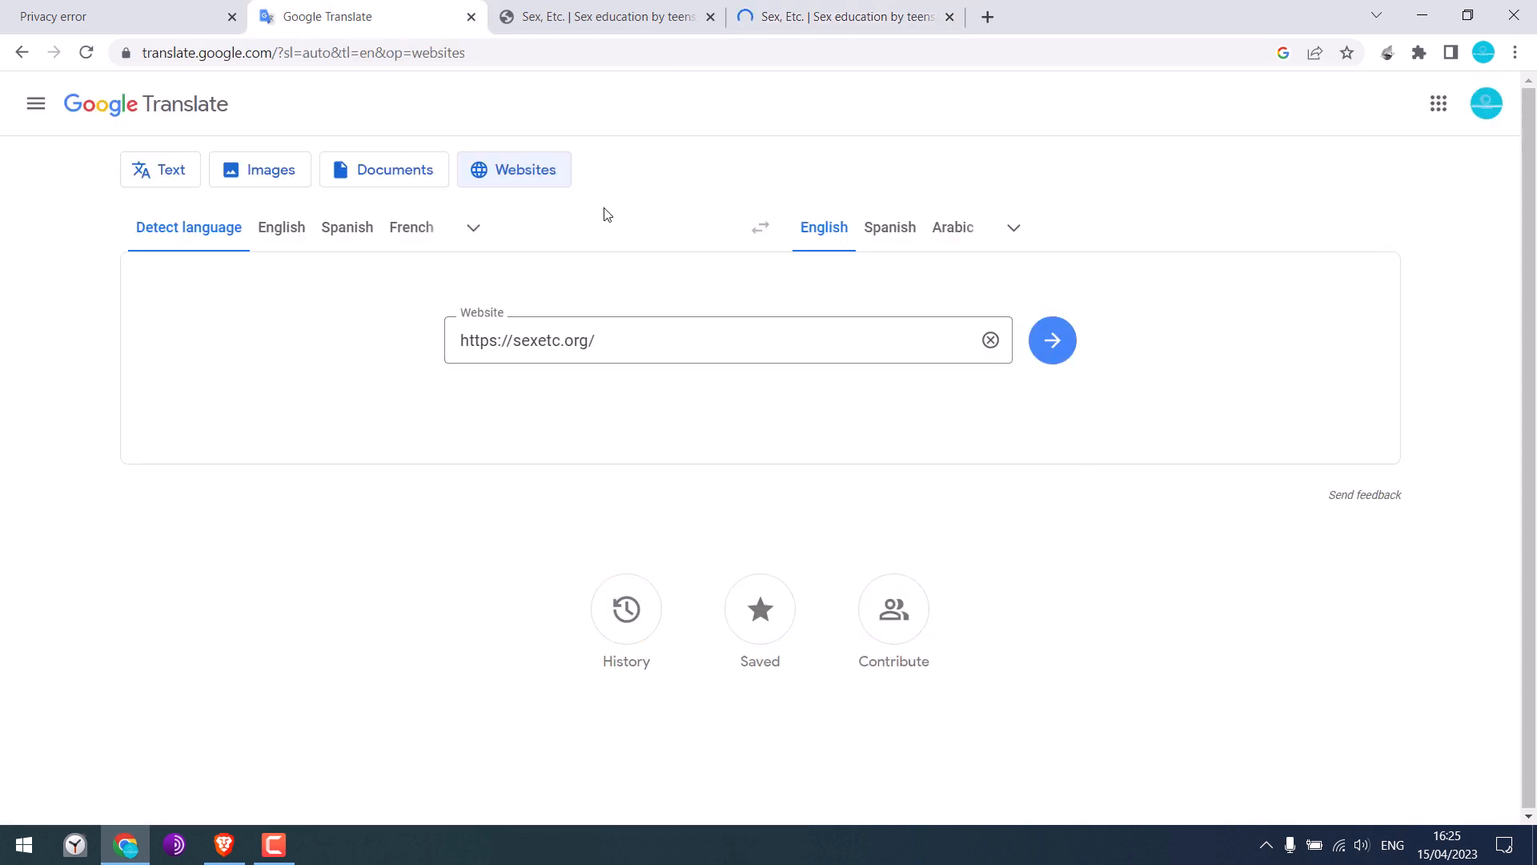
pyautogui.click(1050, 340)
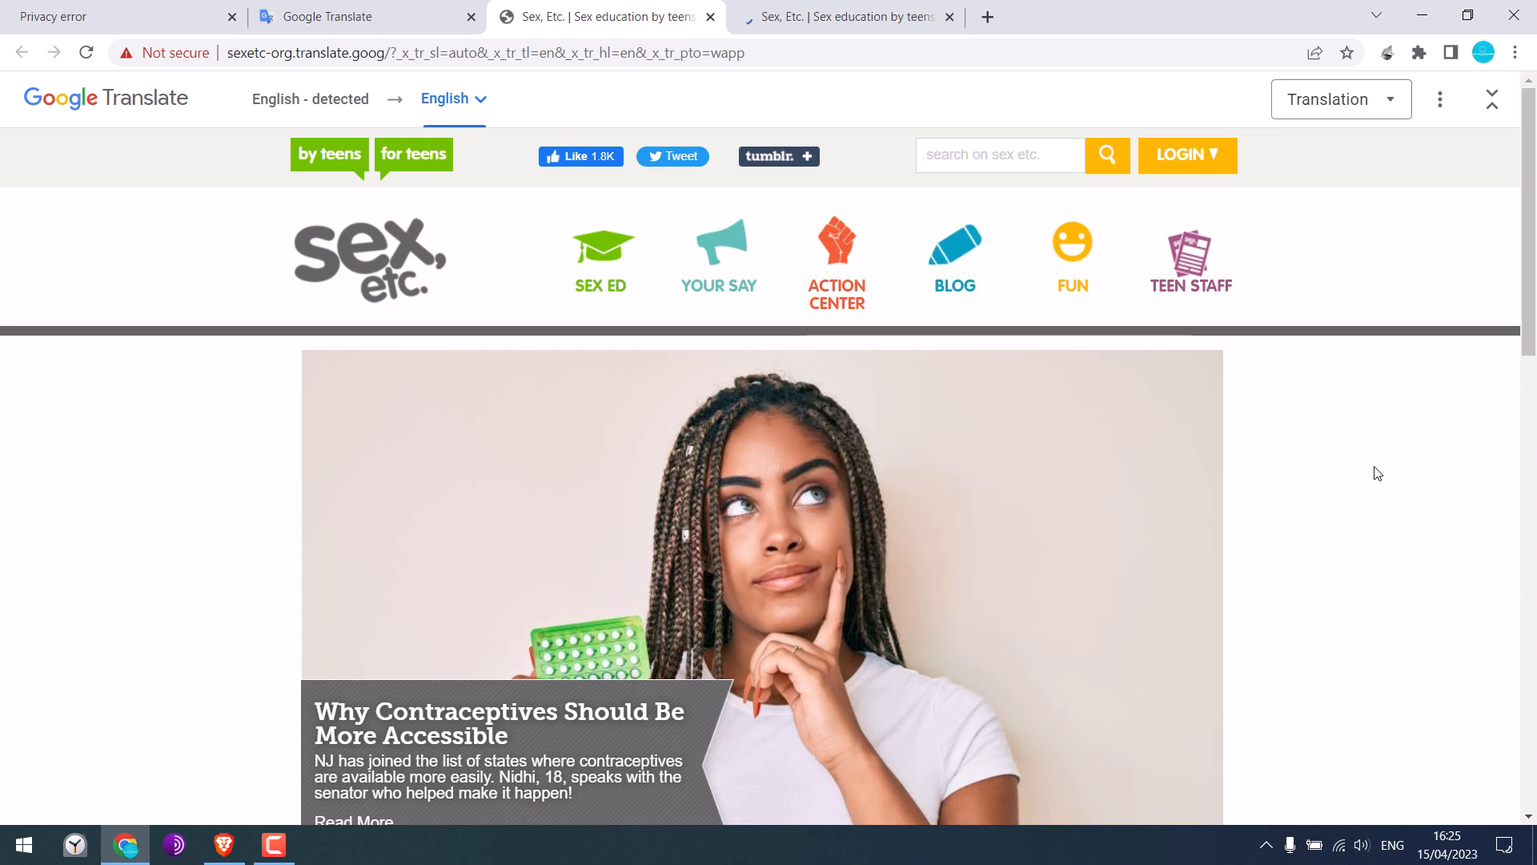
pyautogui.moveTo(718, 258)
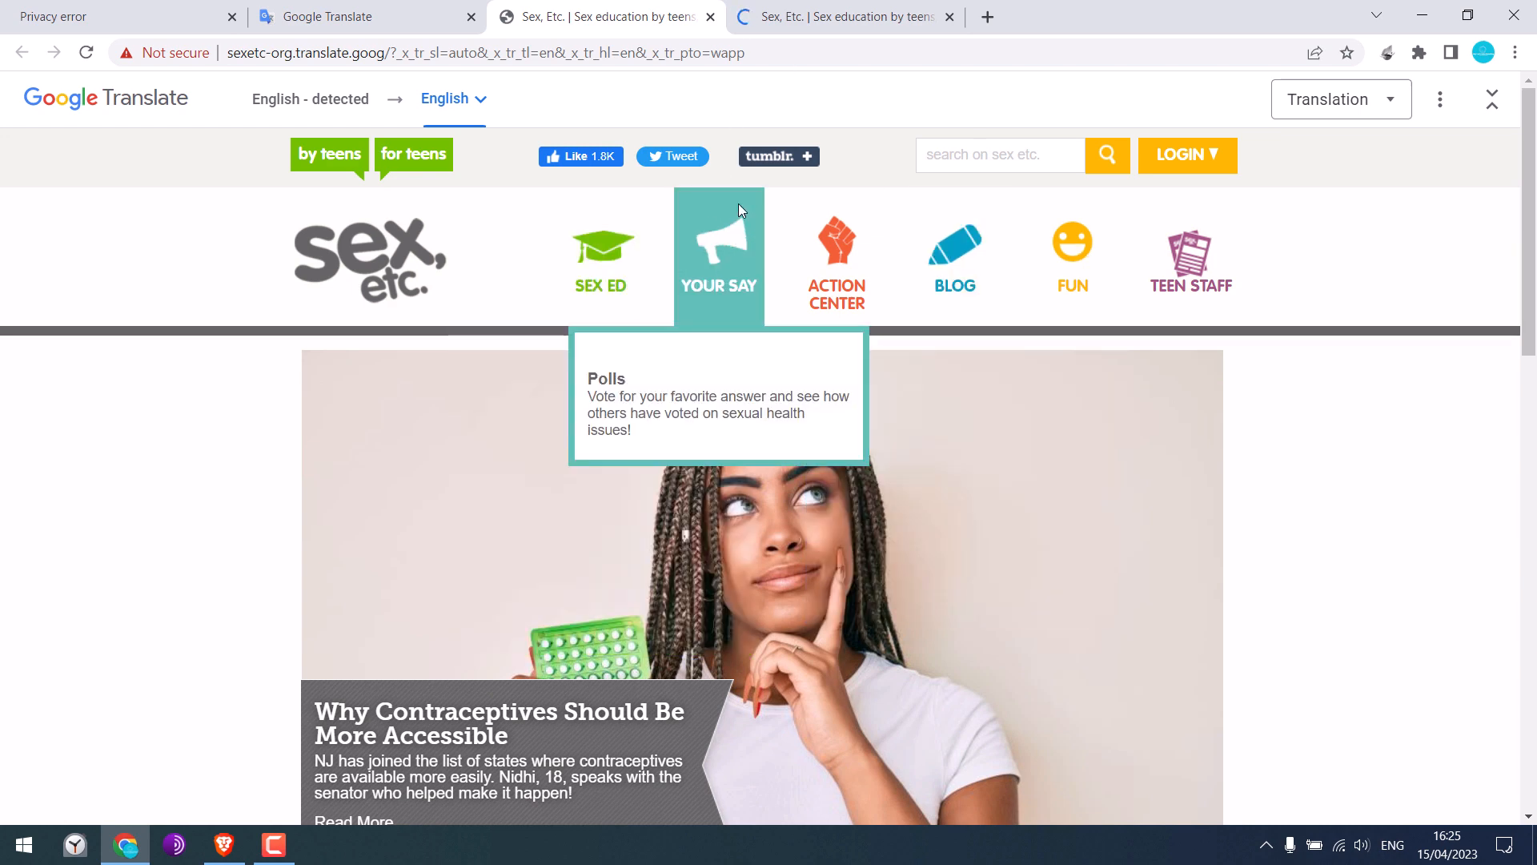